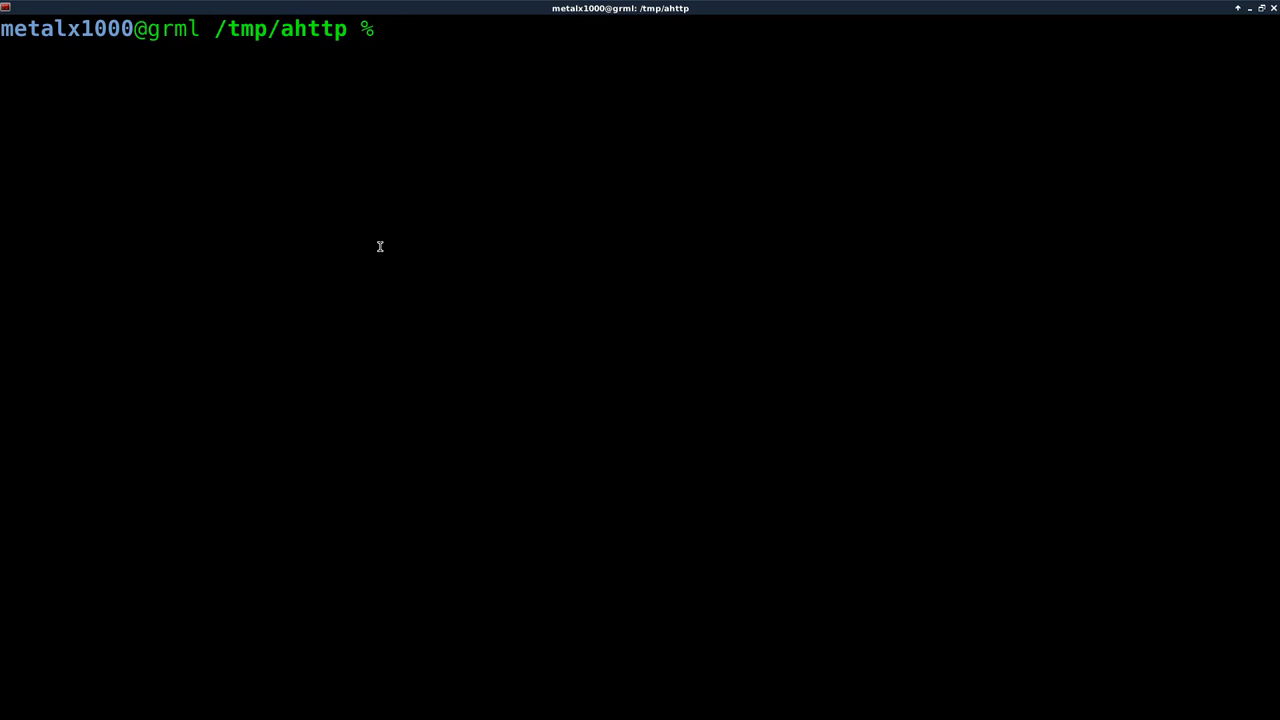
pyautogui.moveTo(382, 246)
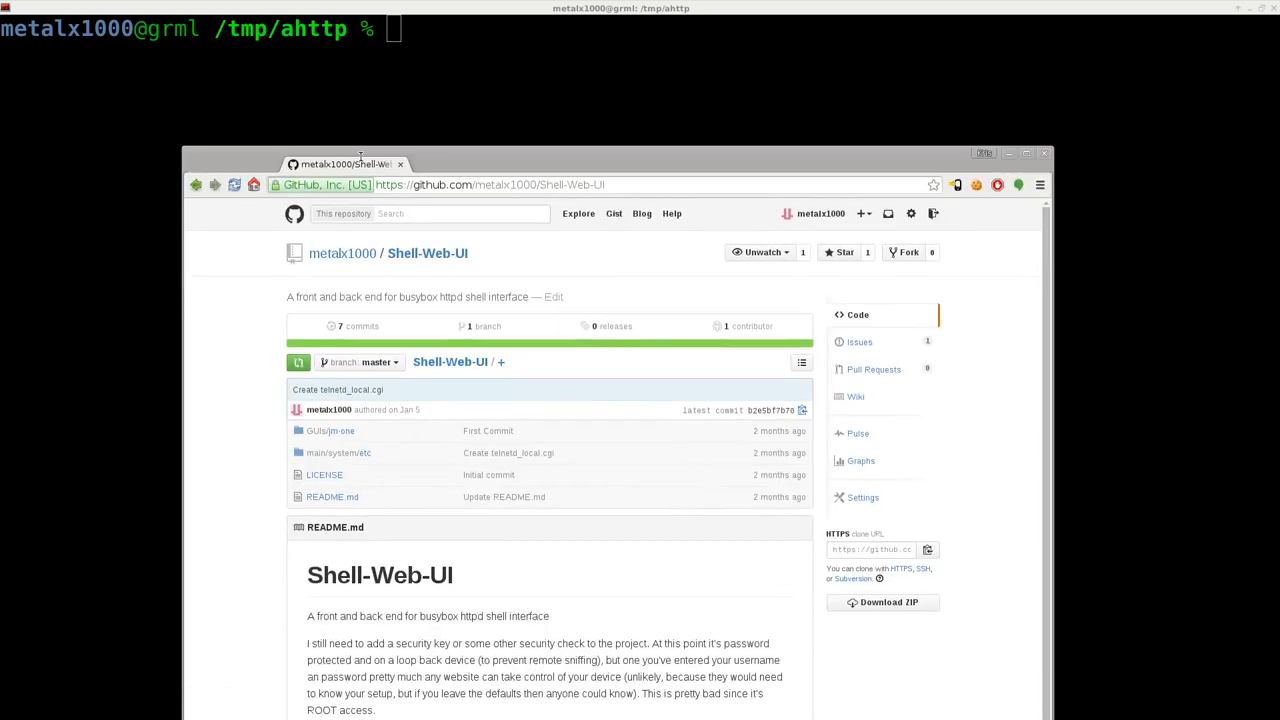
# - Maximize the Shell-Web-UI GitHub repository page to read its README
pyautogui.click(1025, 153)
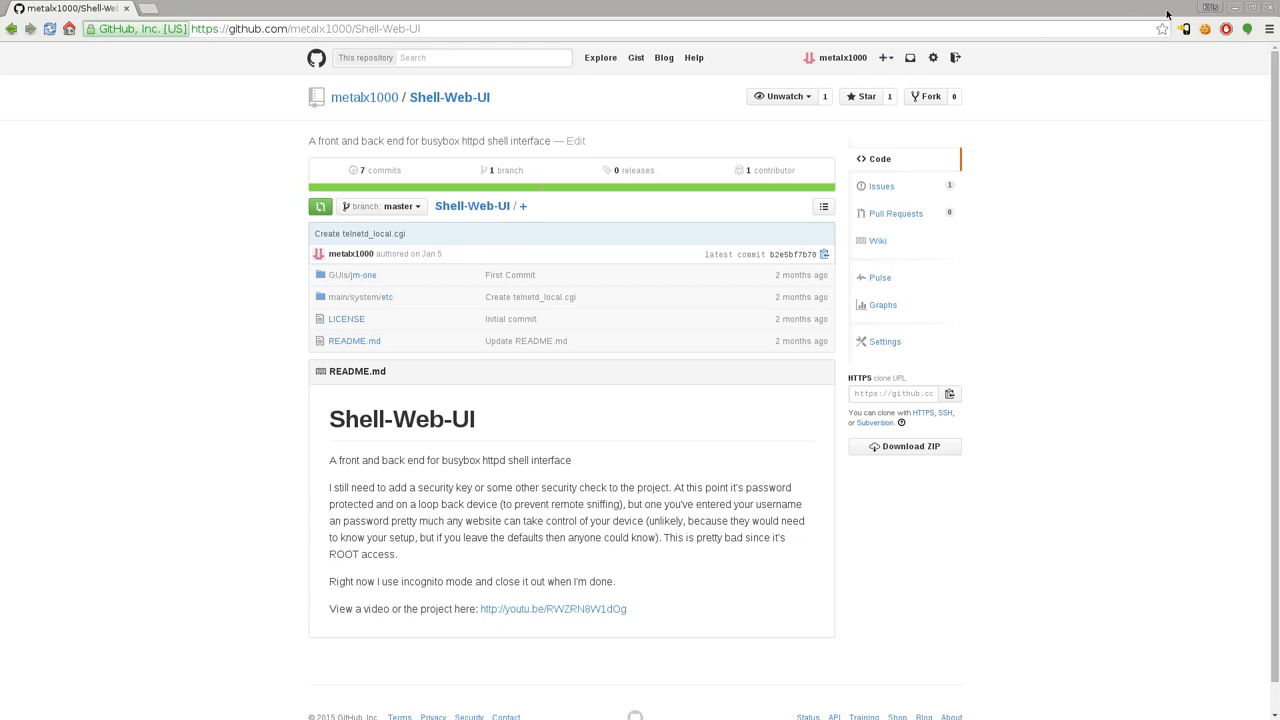
pyautogui.moveTo(1270, 13)
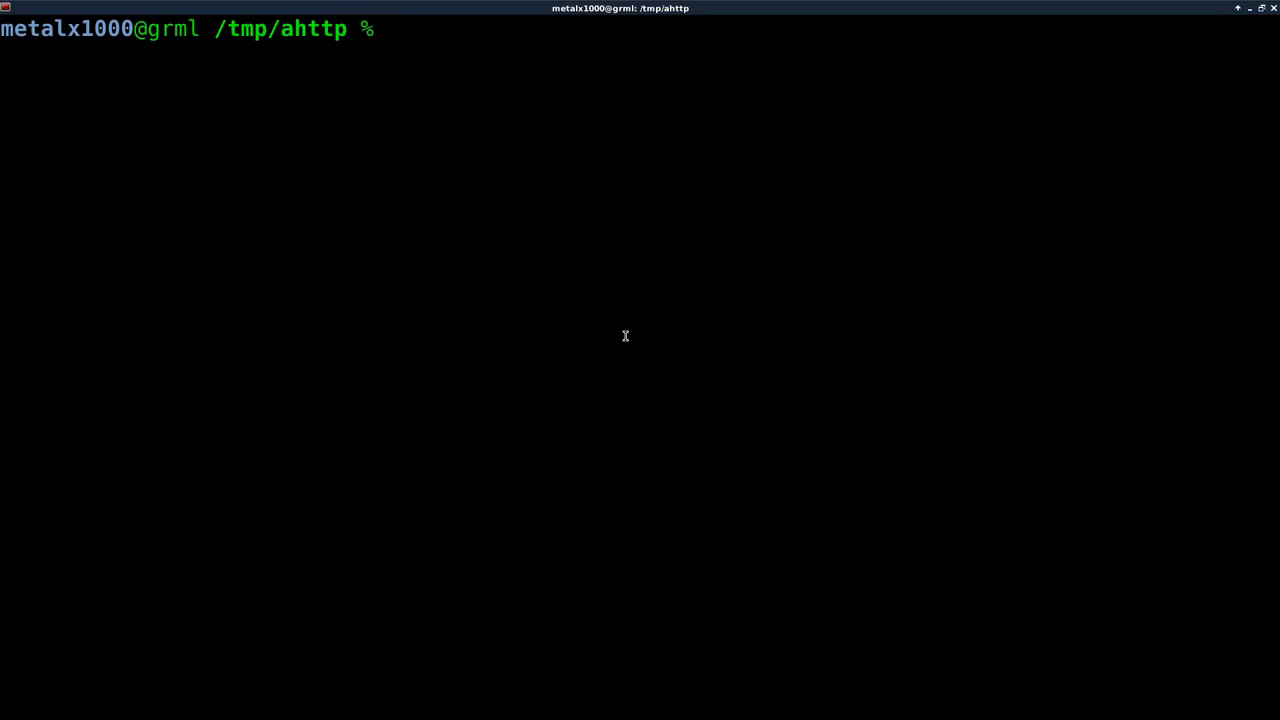
# - Open http_local.sh in Vim and read its root check, setup and download lines
pyautogui.write('vim http_local.sh')
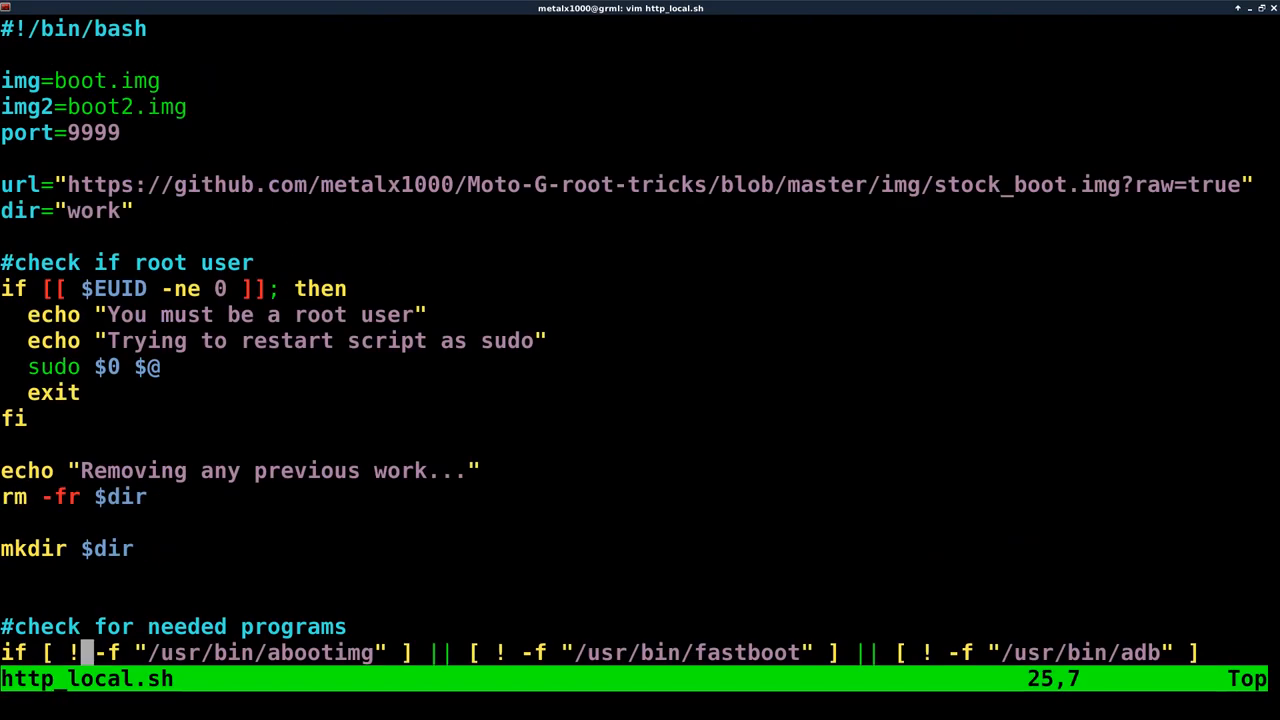
pyautogui.press('Up')
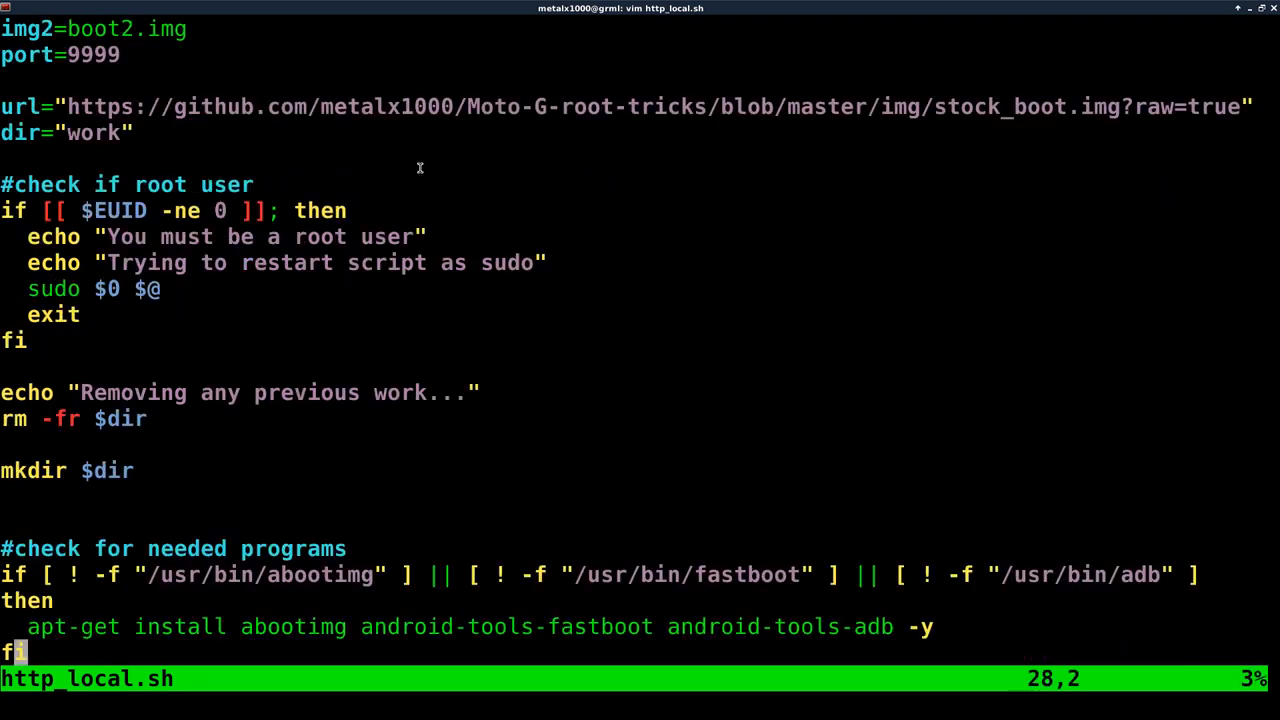
pyautogui.scroll(-3)
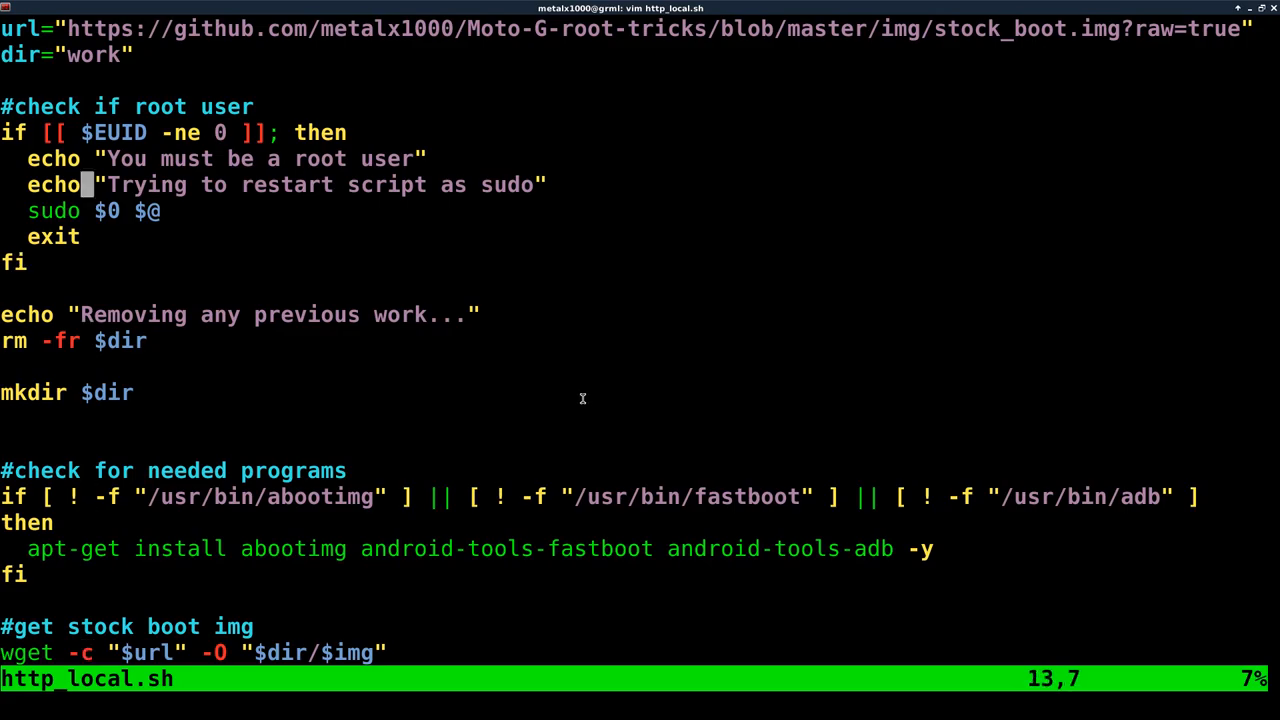
pyautogui.press('gg')
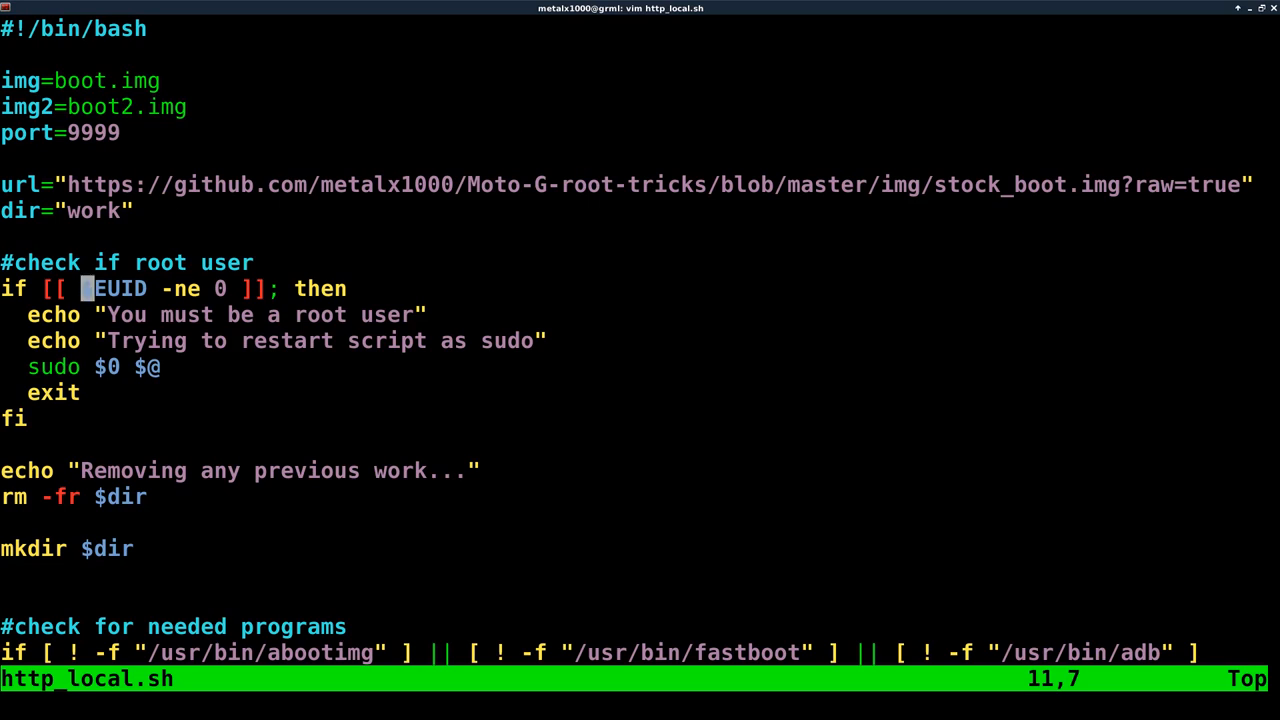
pyautogui.moveTo(256, 314)
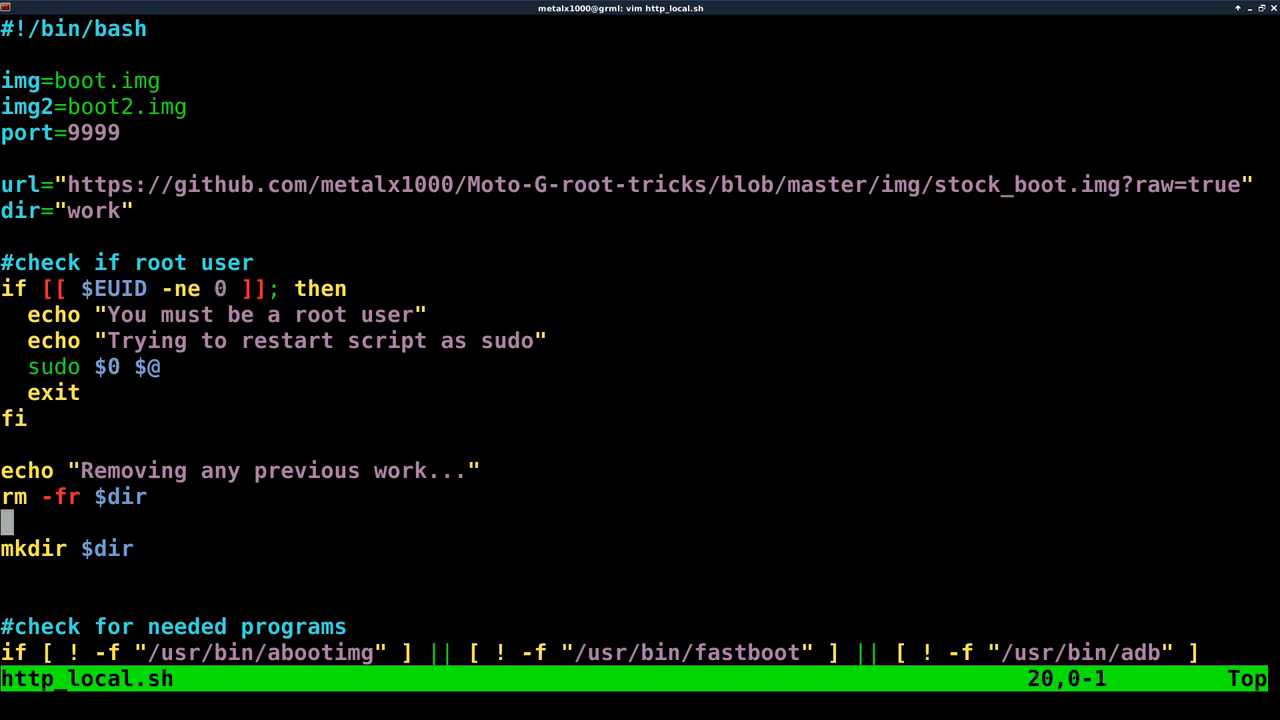
pyautogui.scroll(-3)
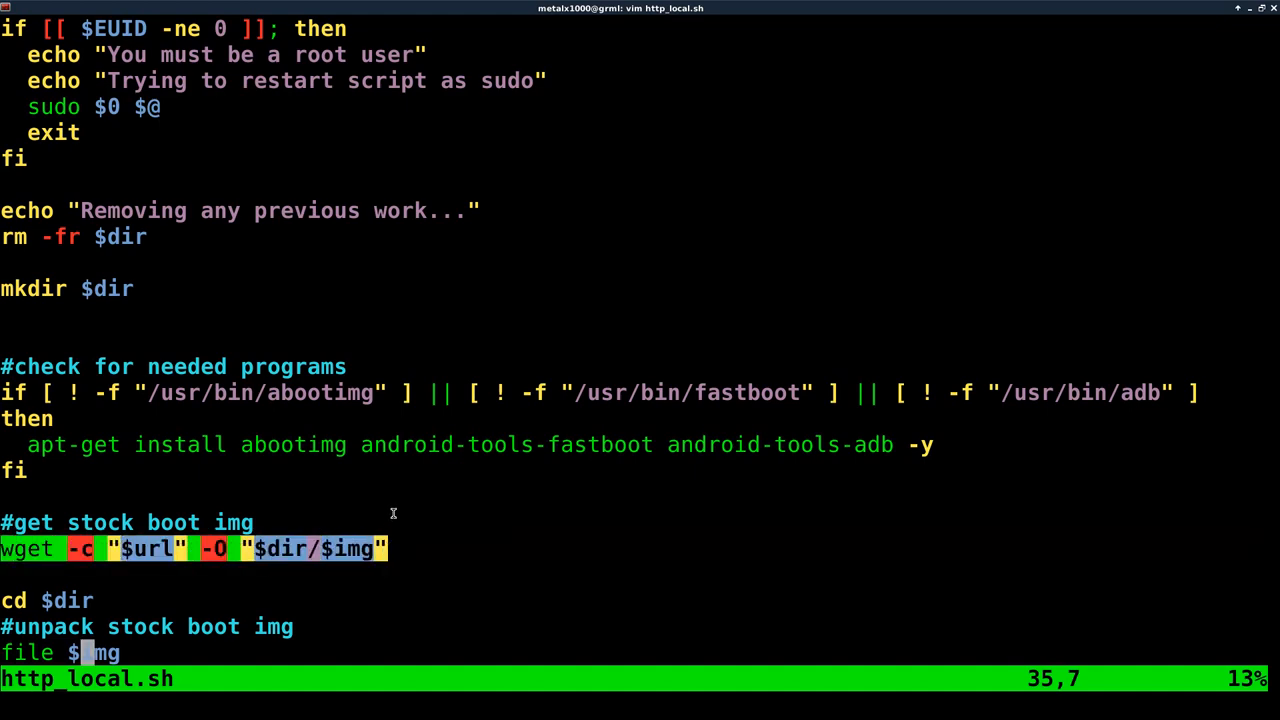
pyautogui.scroll(-3)
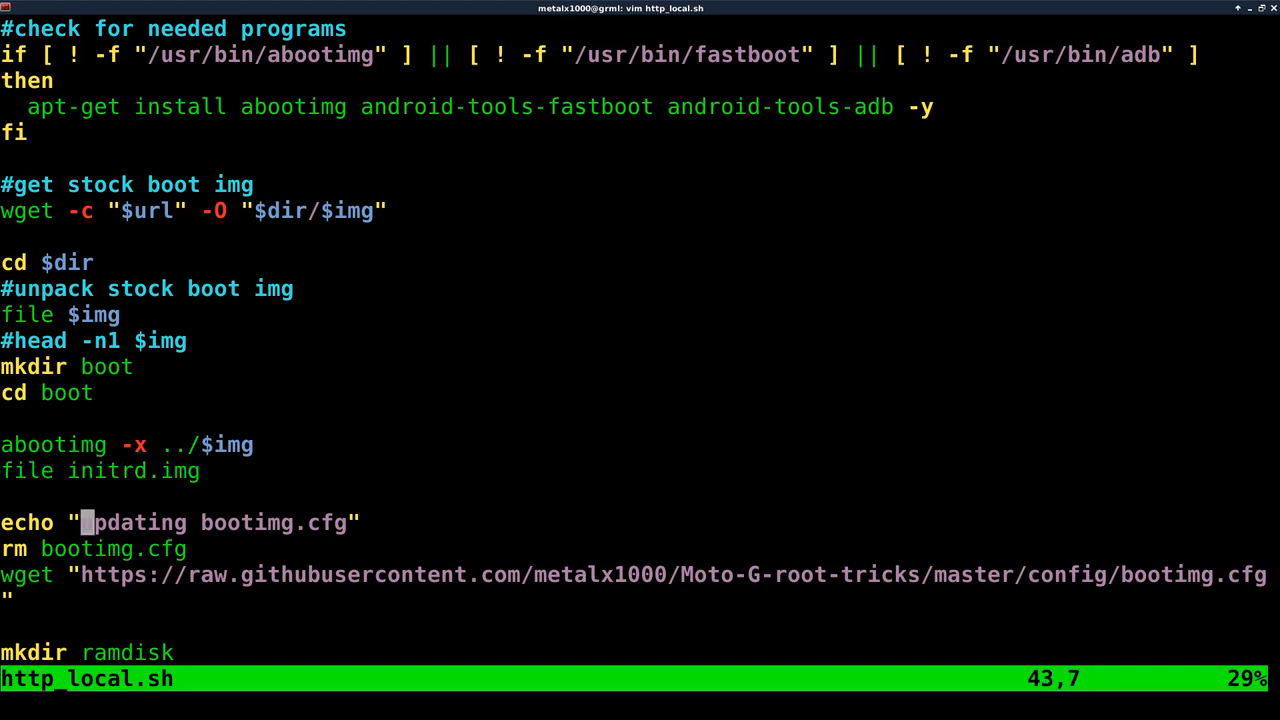
pyautogui.scroll(-3)
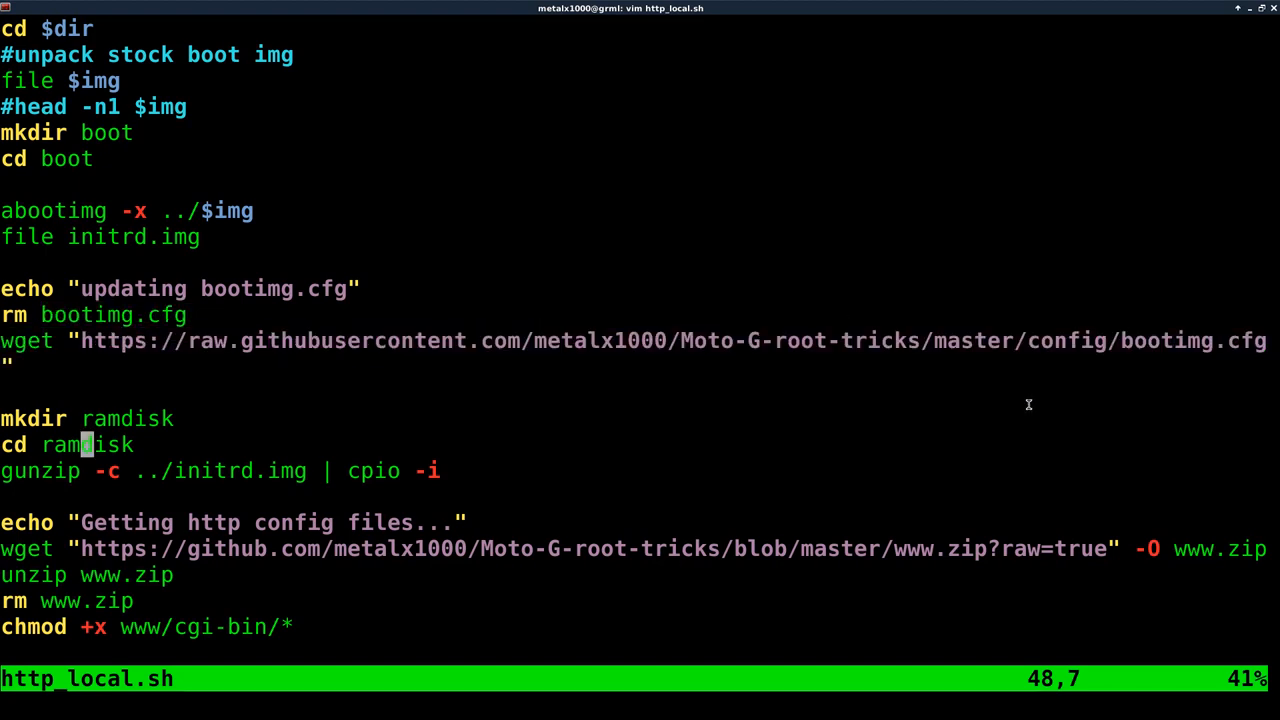
pyautogui.moveTo(30, 433)
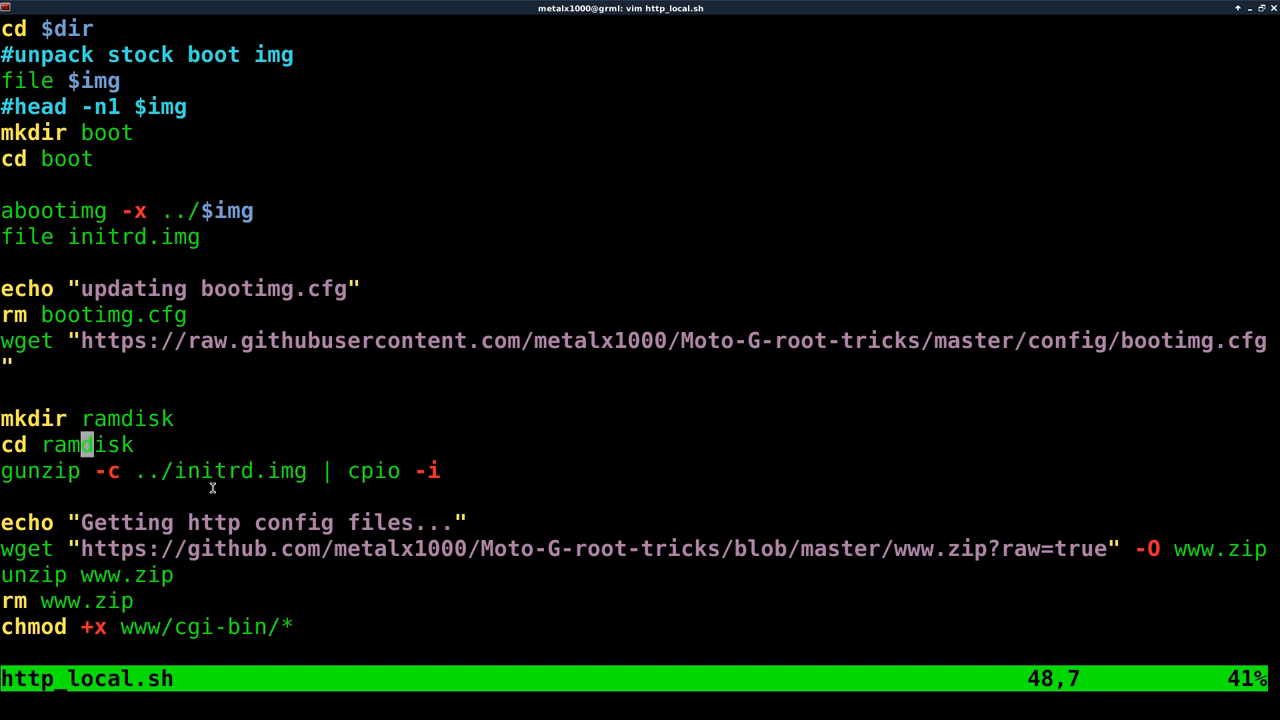
pyautogui.moveTo(470, 424)
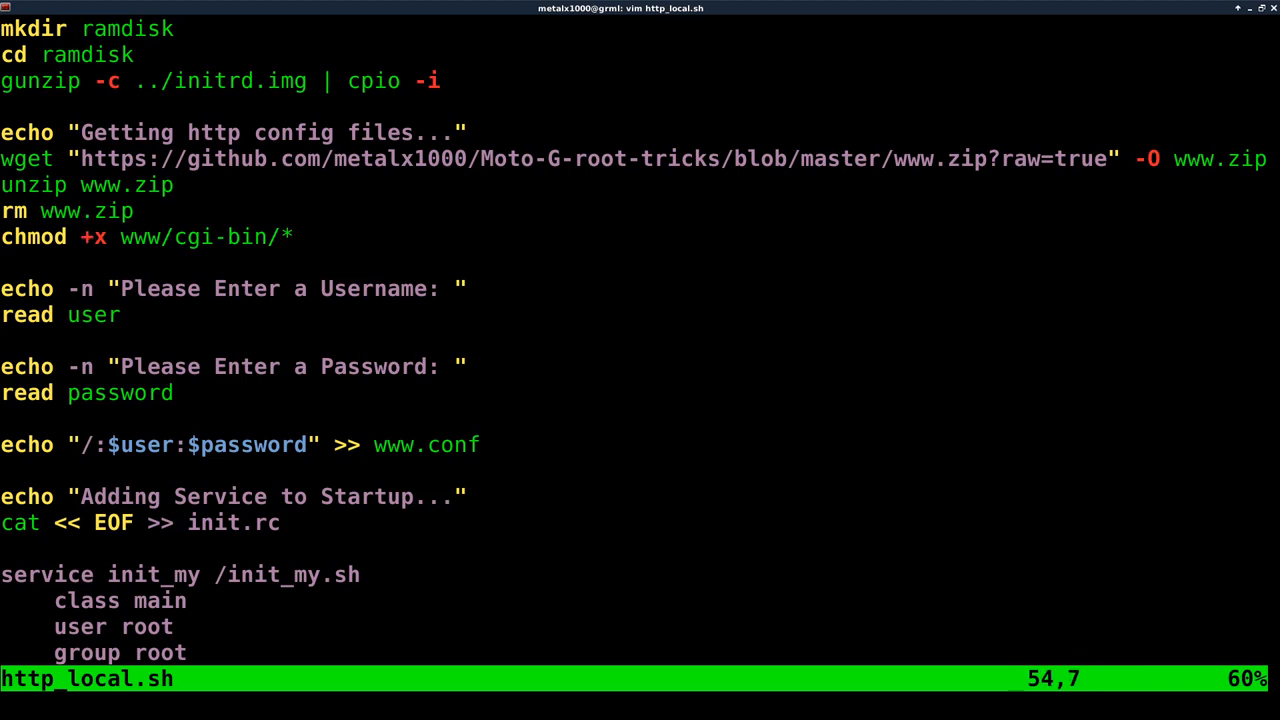
# - Scroll http_local.sh to the init_my.sh heredoc, busybox download and repack start
pyautogui.press('Down')
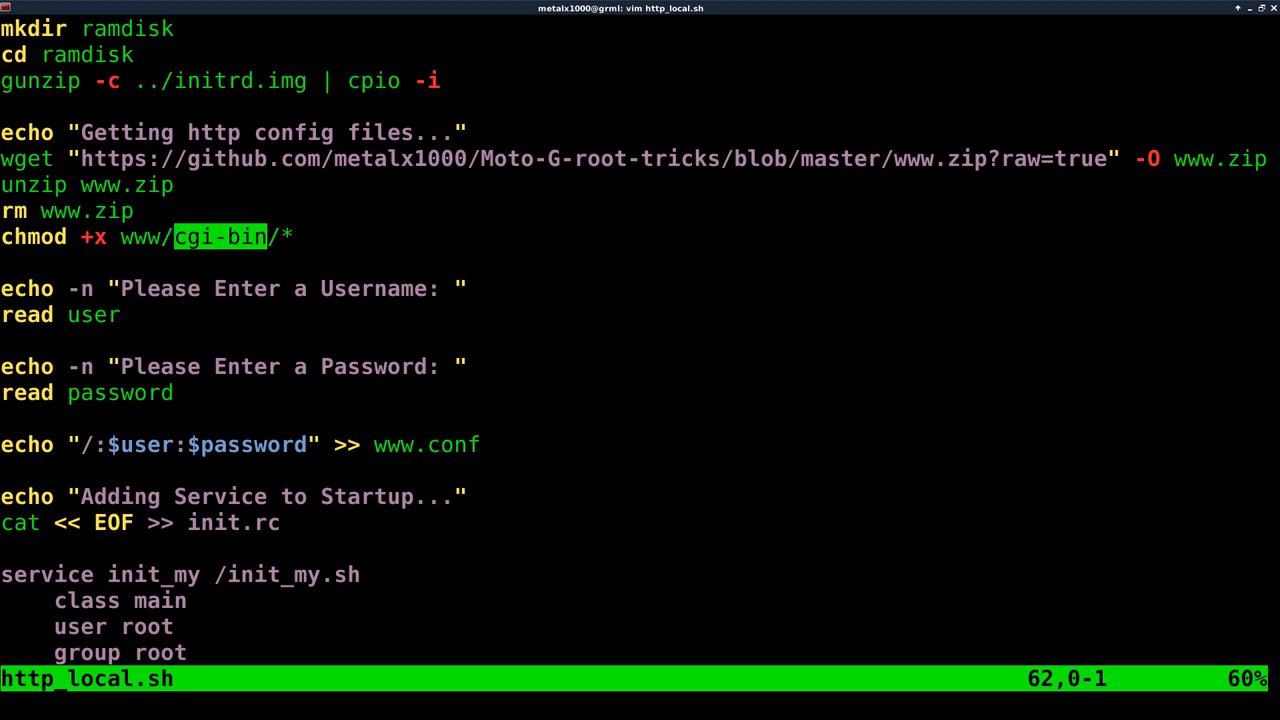
pyautogui.press('Down')
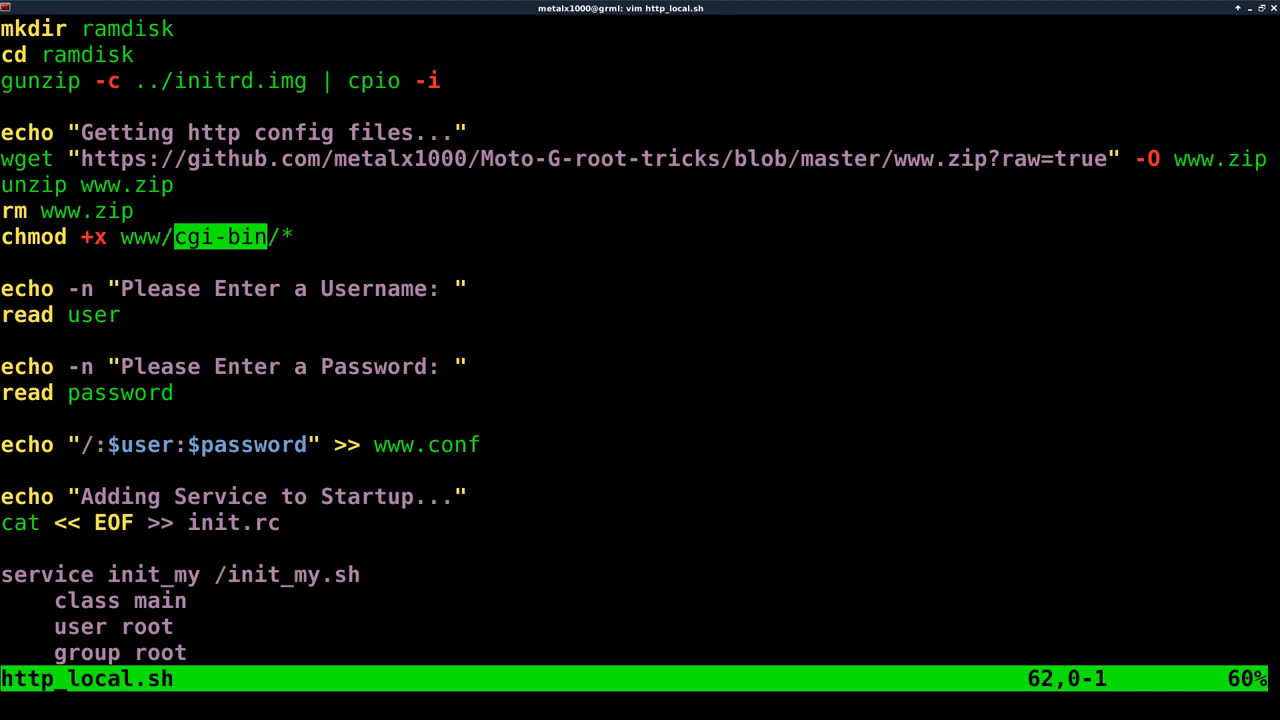
pyautogui.press('j')
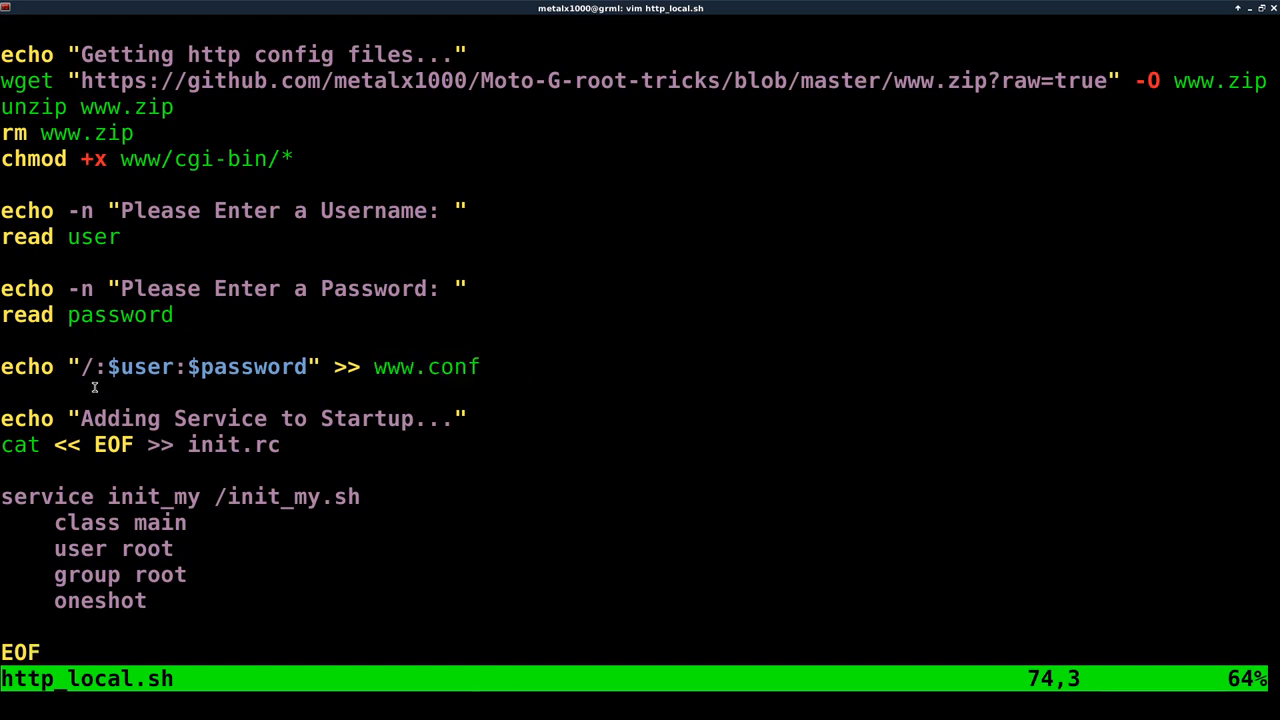
pyautogui.scroll(-3)
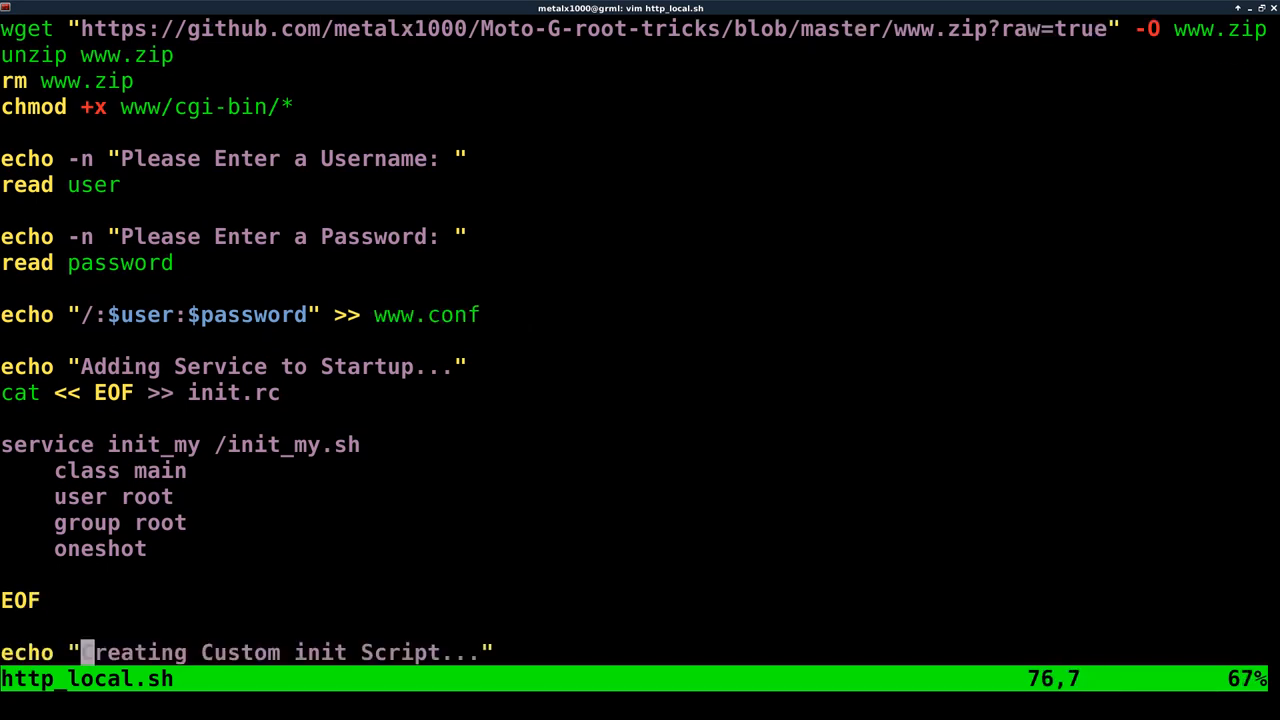
pyautogui.scroll(-3)
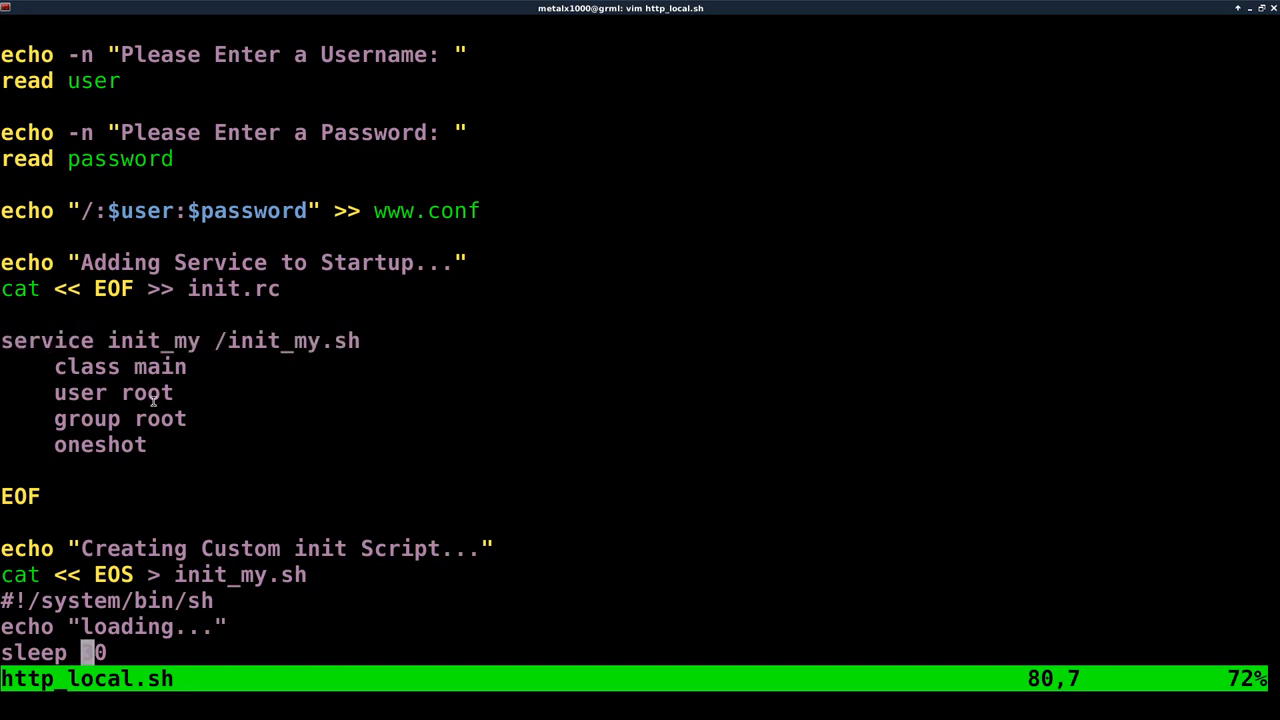
pyautogui.write('3')
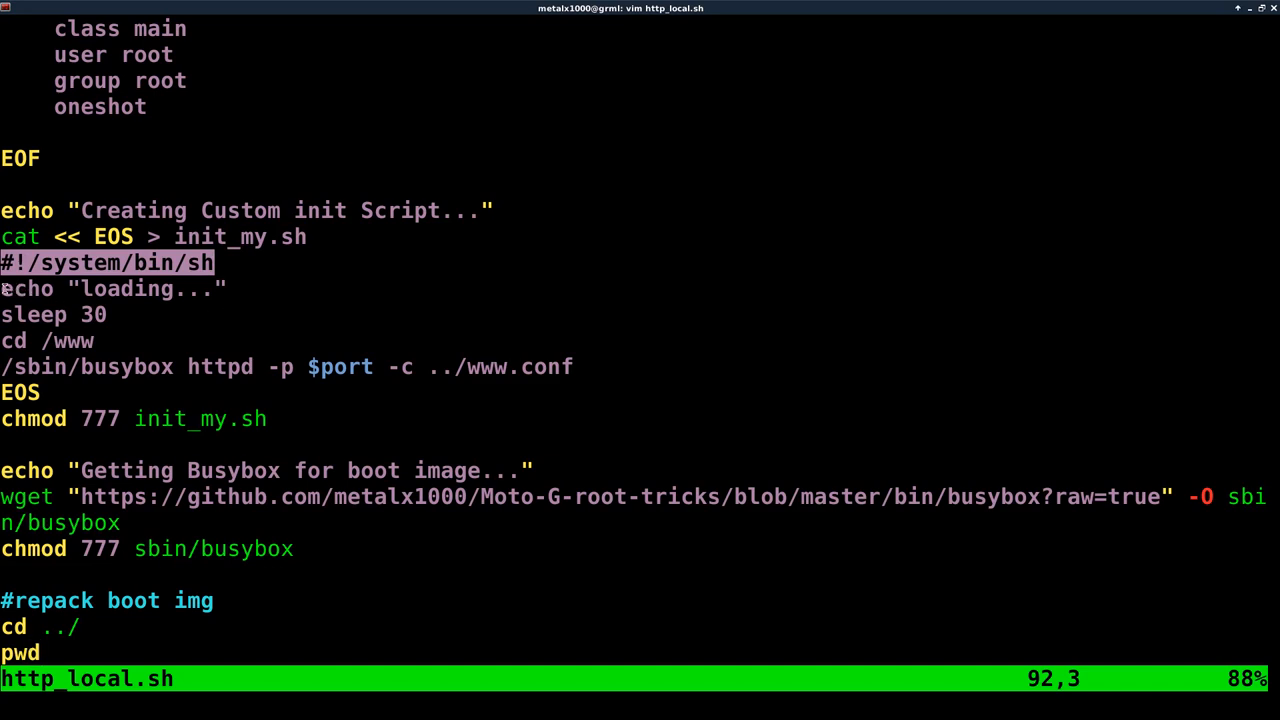
pyautogui.press('j')
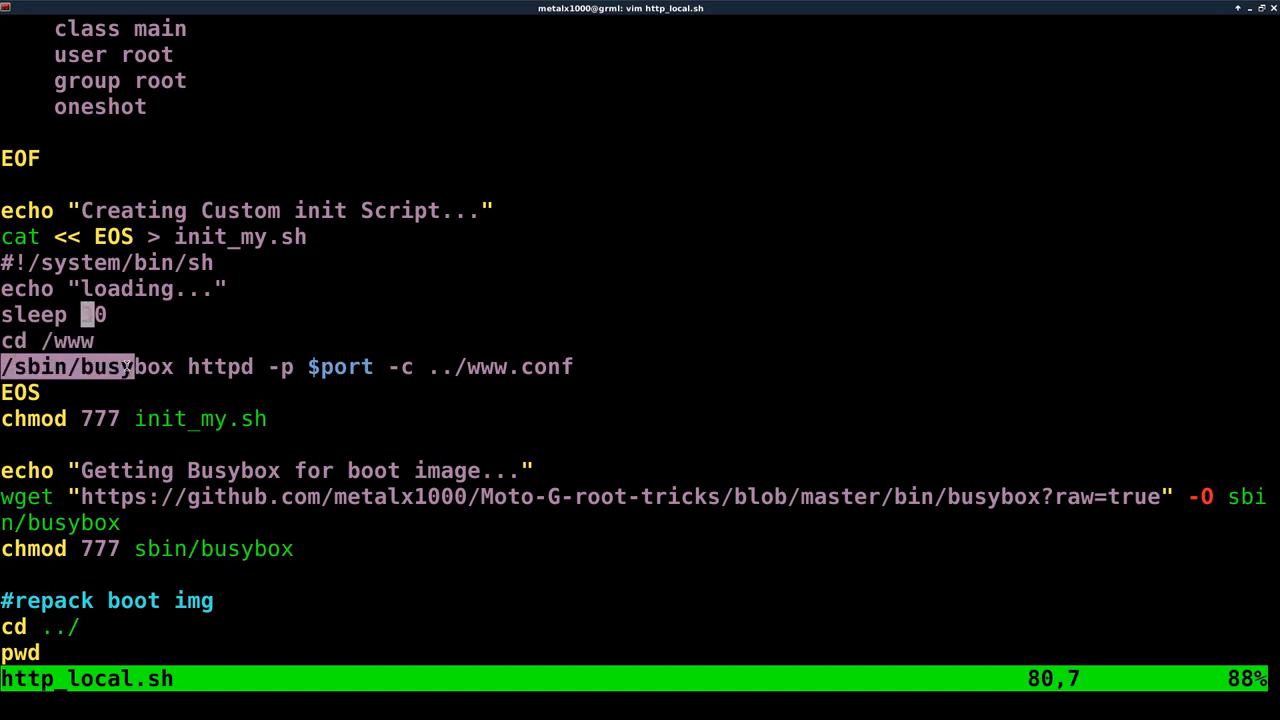
pyautogui.write('3')
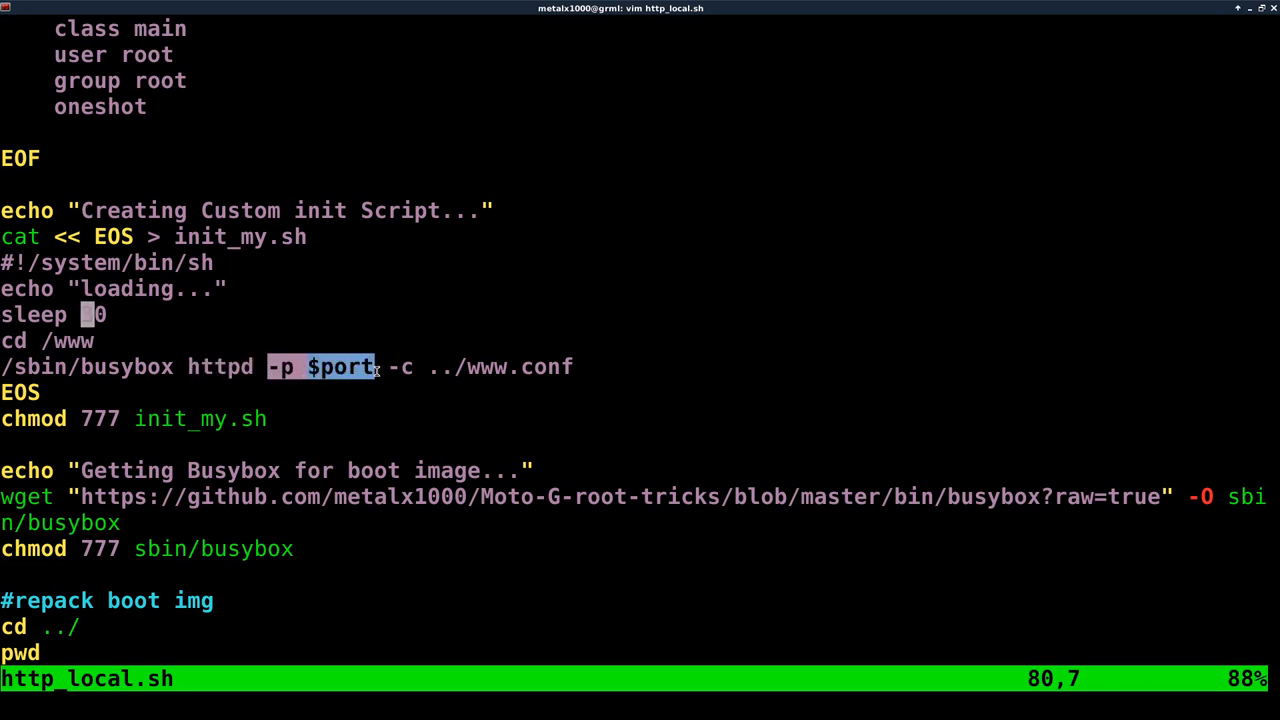
pyautogui.write('3')
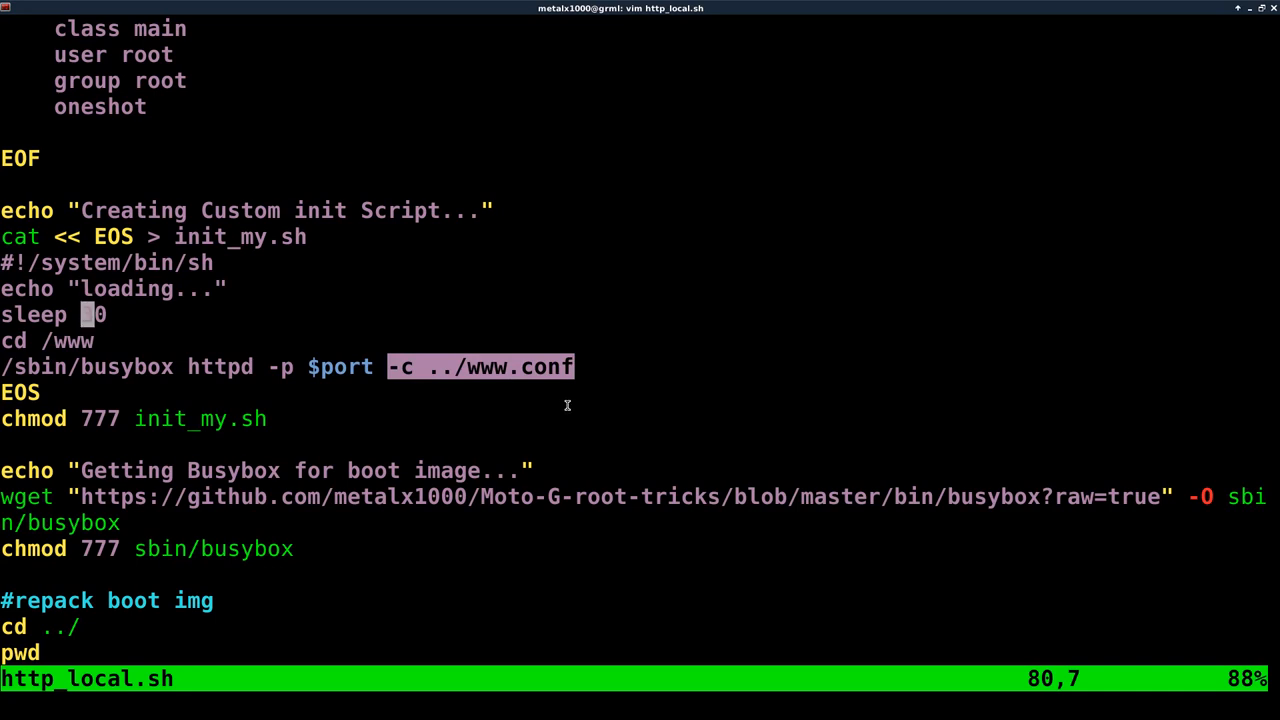
pyautogui.write('3')
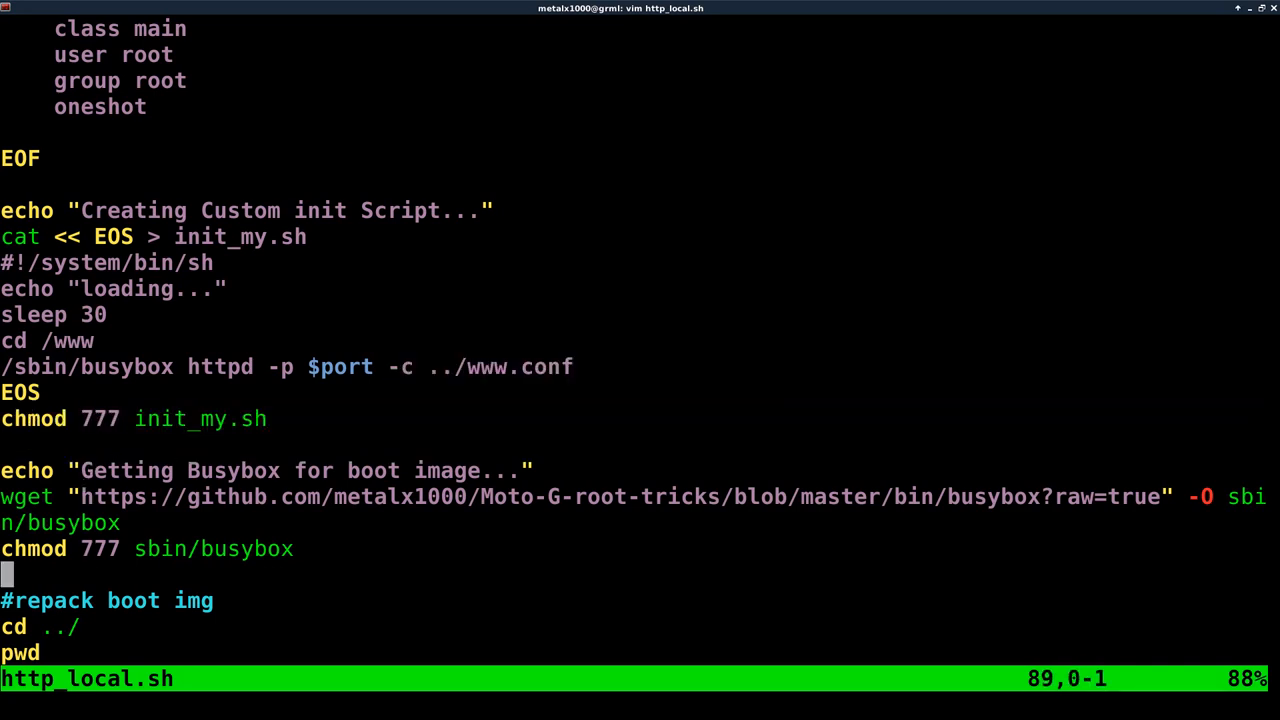
# - Highlight 'httpd' in the server command and scroll to the #repack boot img section
pyautogui.scroll(-3)
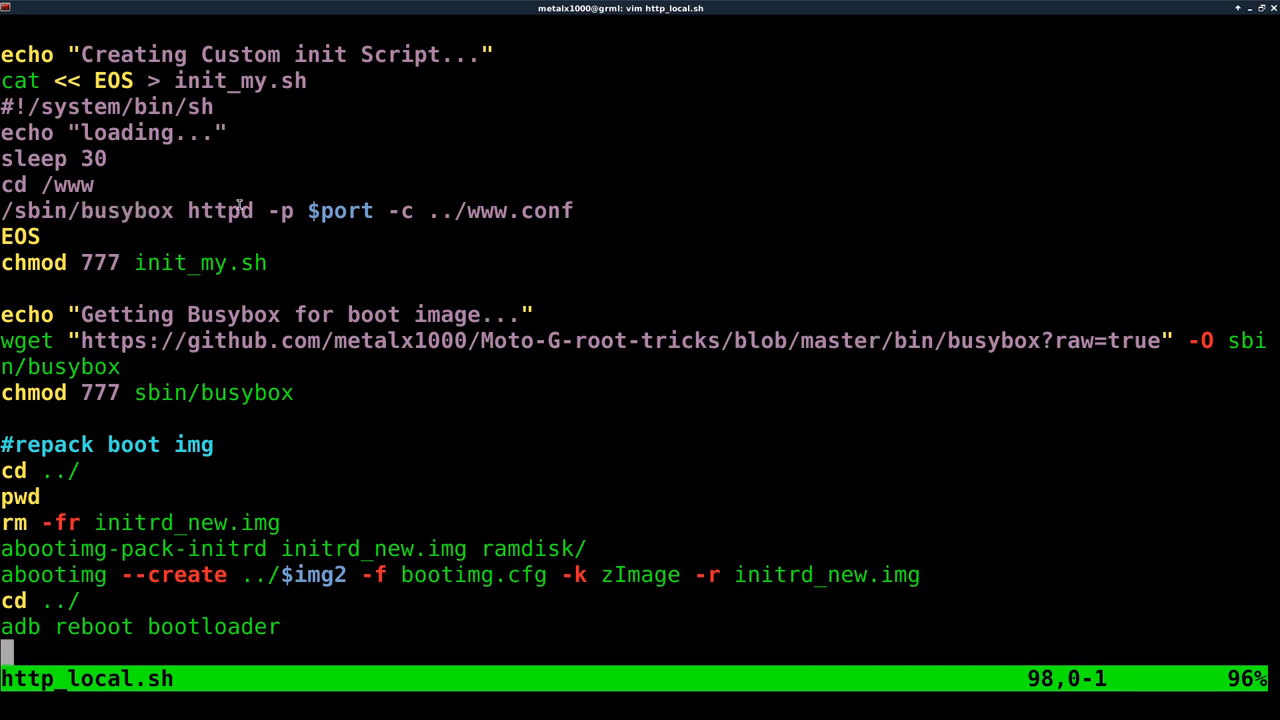
pyautogui.doubleClick(220, 210)
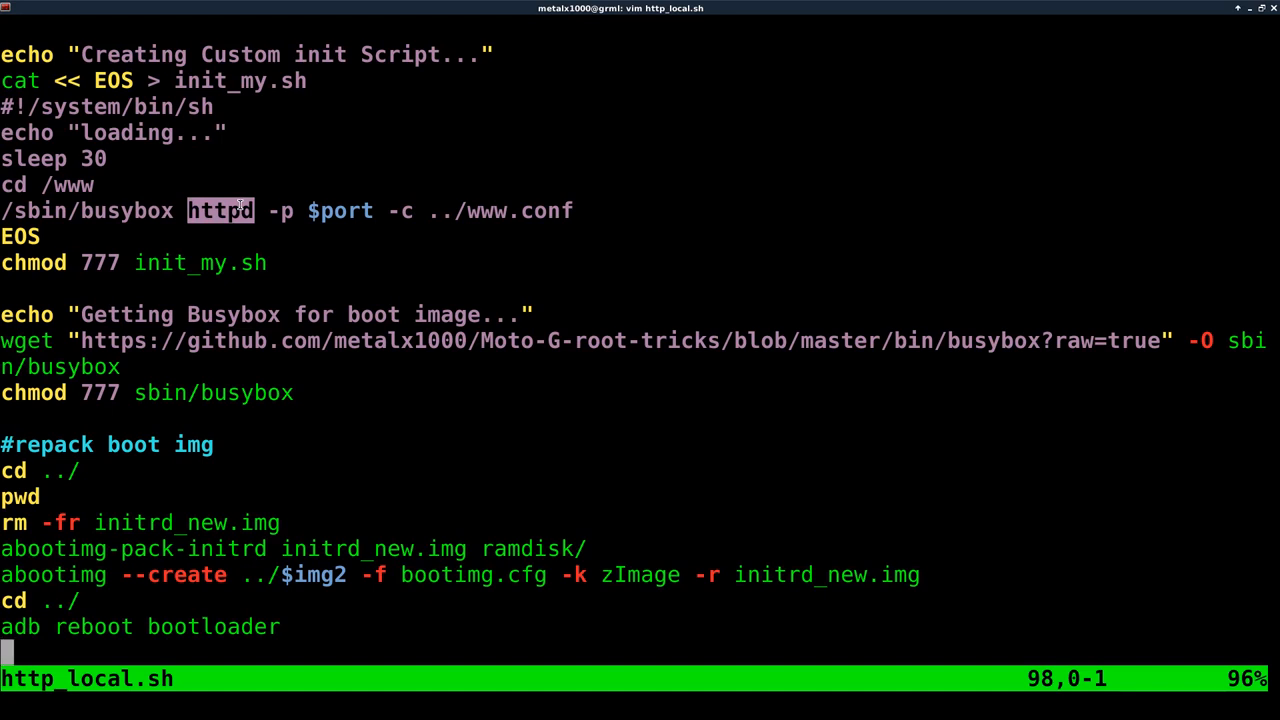
pyautogui.moveTo(799, 369)
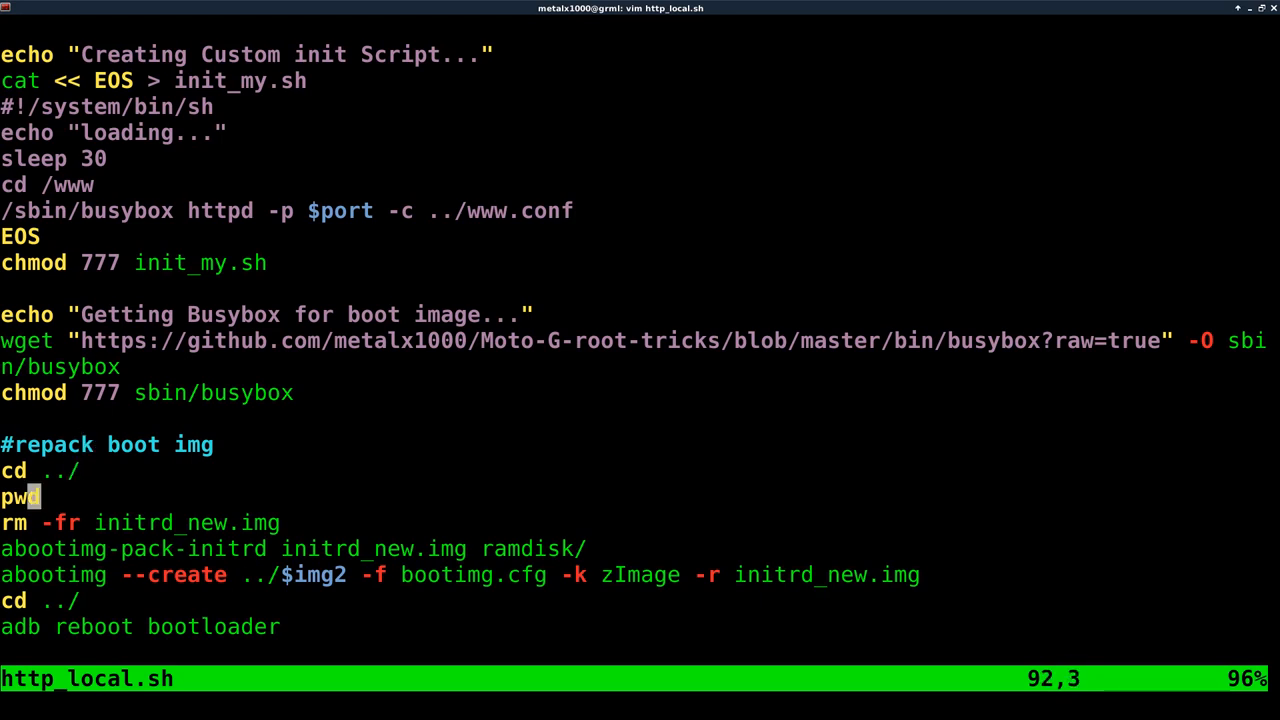
pyautogui.scroll(-3)
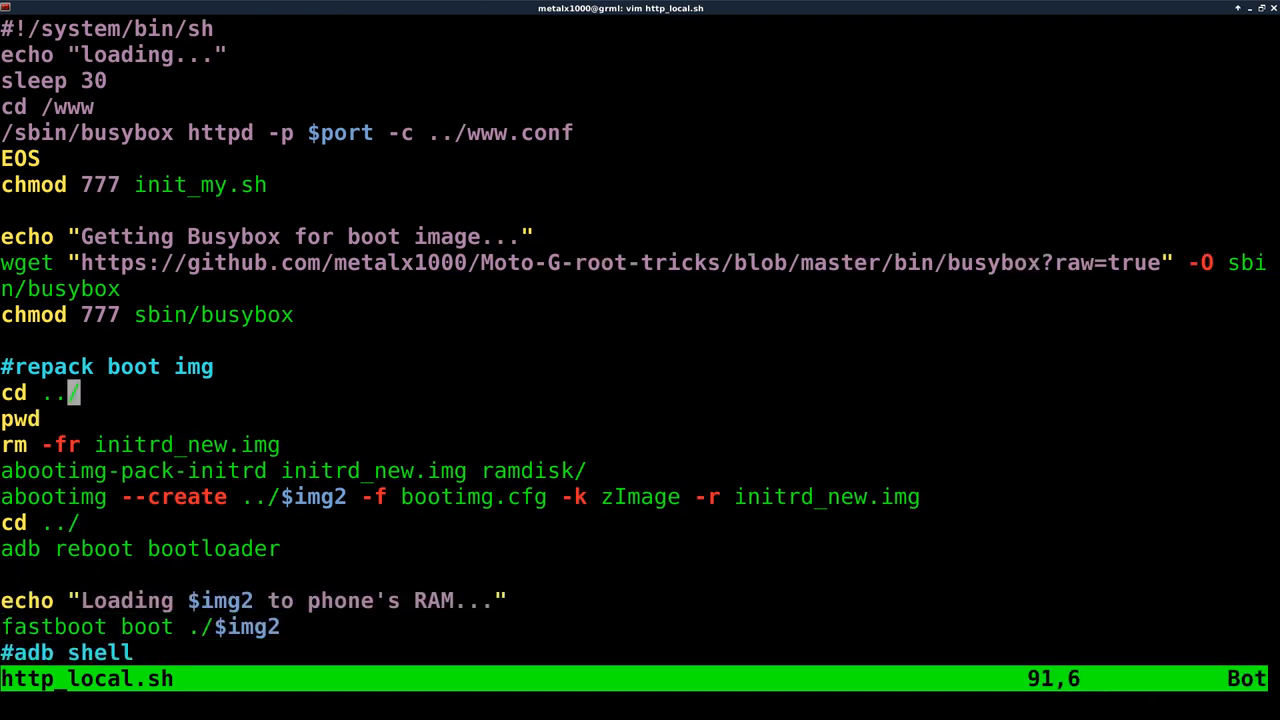
# - Search through the abootimg and fastboot lines at the end of http_local.sh
pyautogui.write('/')
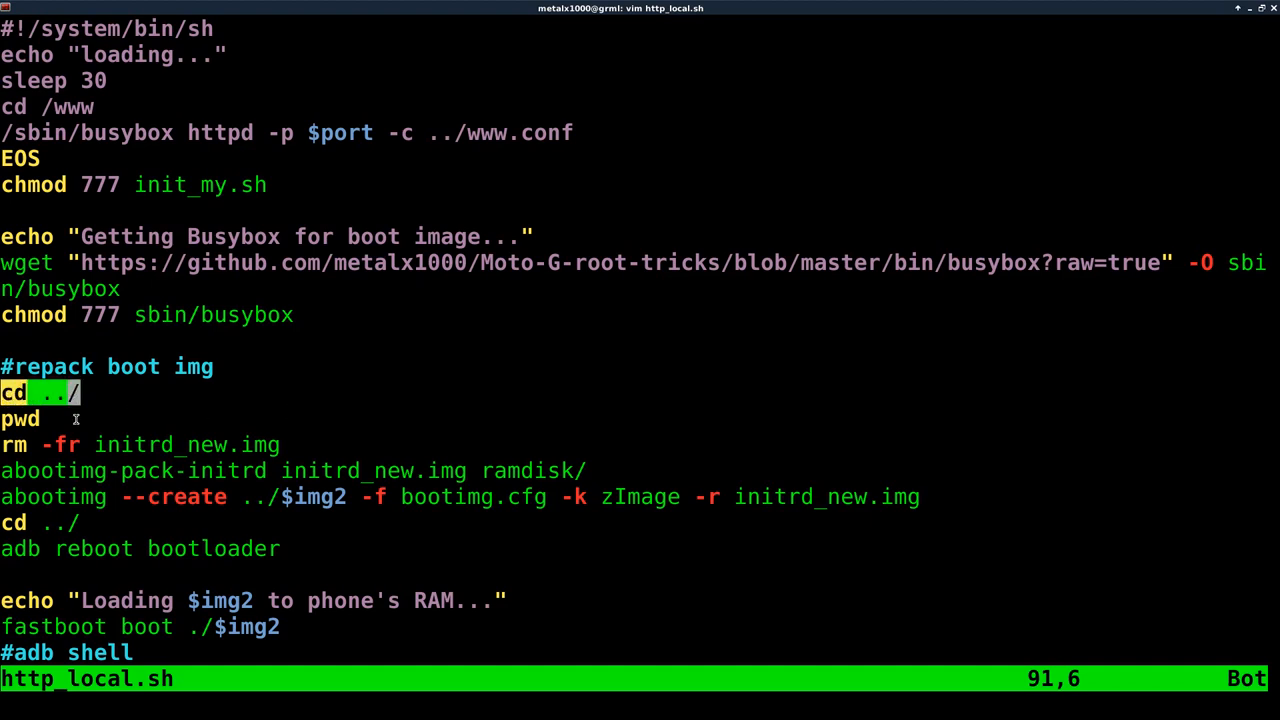
pyautogui.press('j')
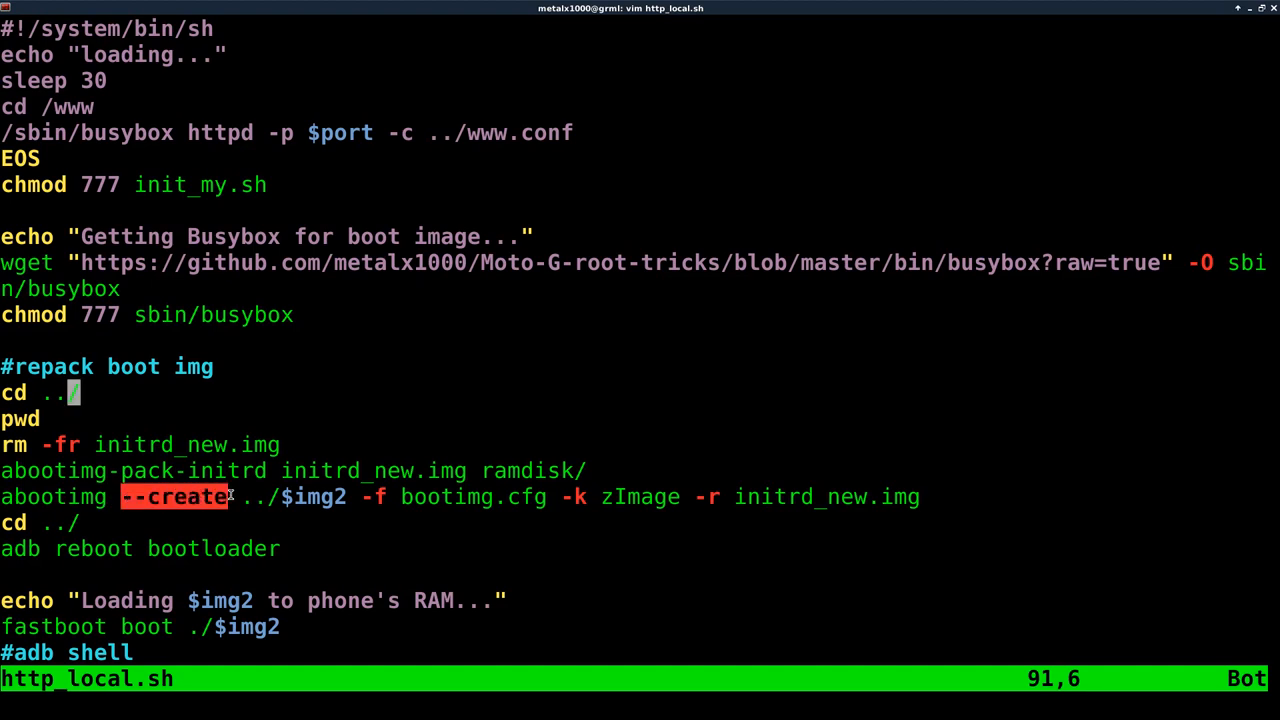
pyautogui.write('/')
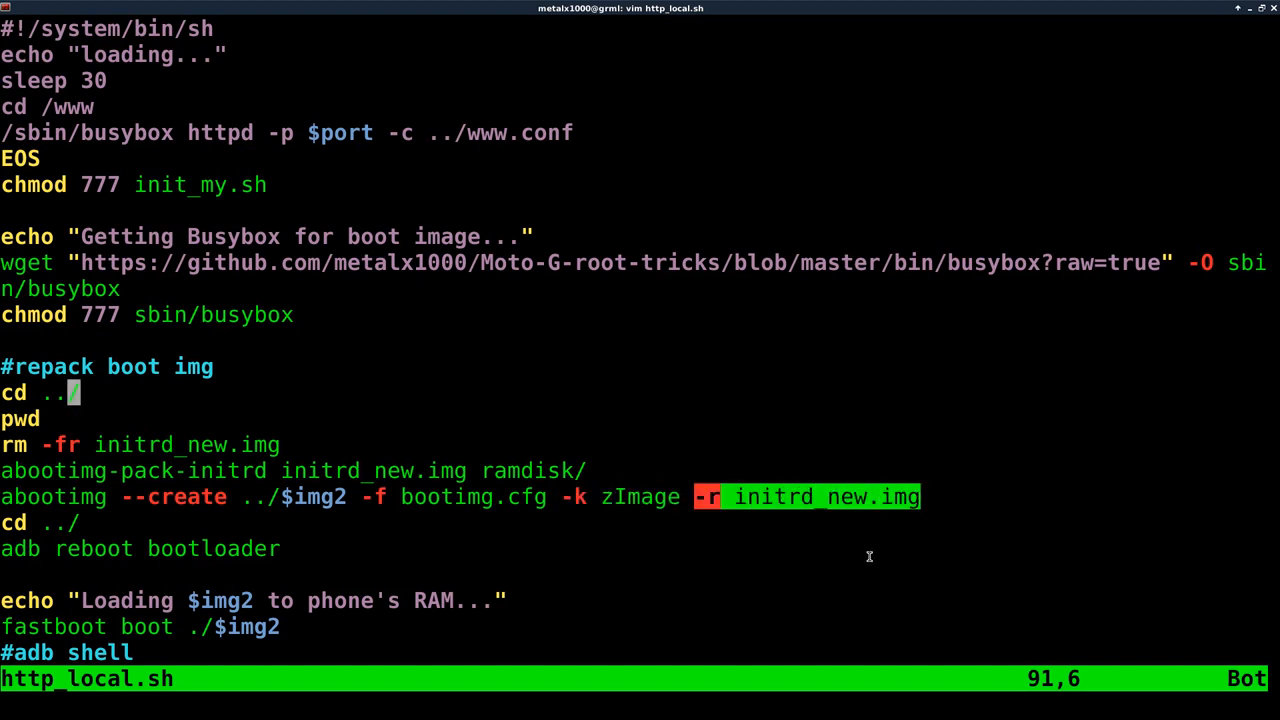
pyautogui.moveTo(114, 528)
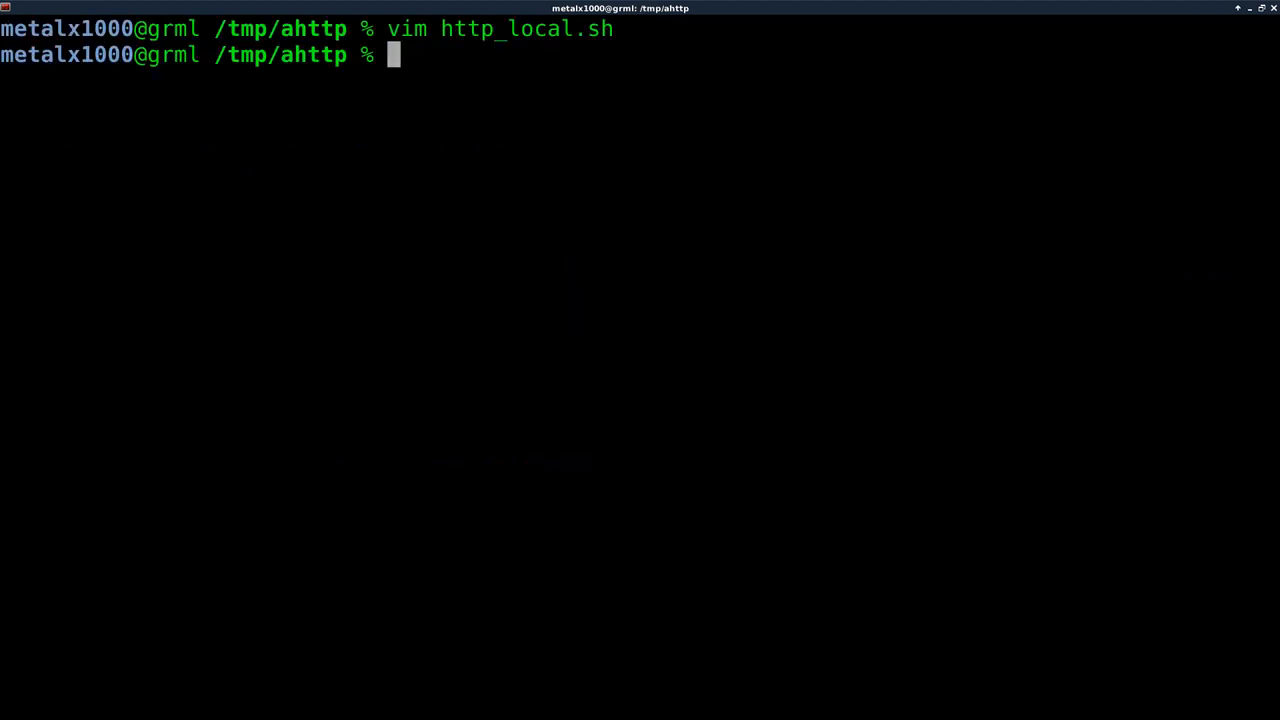
# - List /tmp/ahttp and run ./http_local.sh
pyautogui.write('ls')
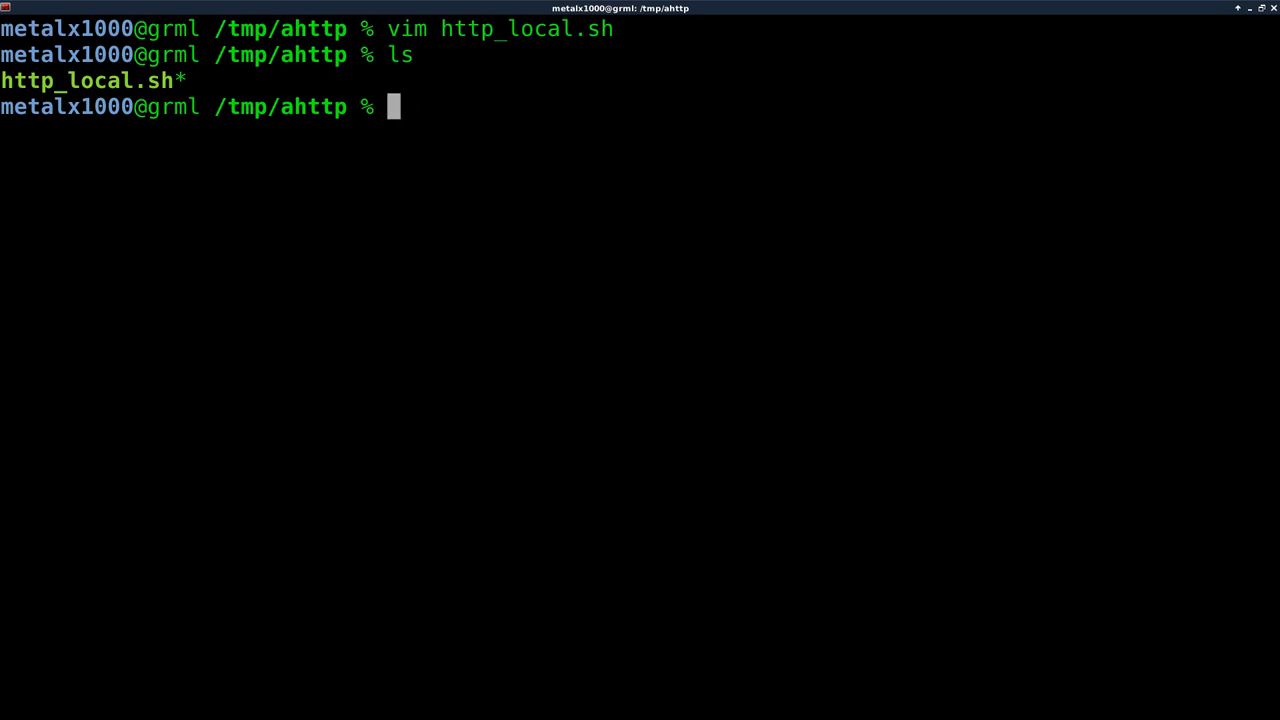
pyautogui.write('./http_local.sh')
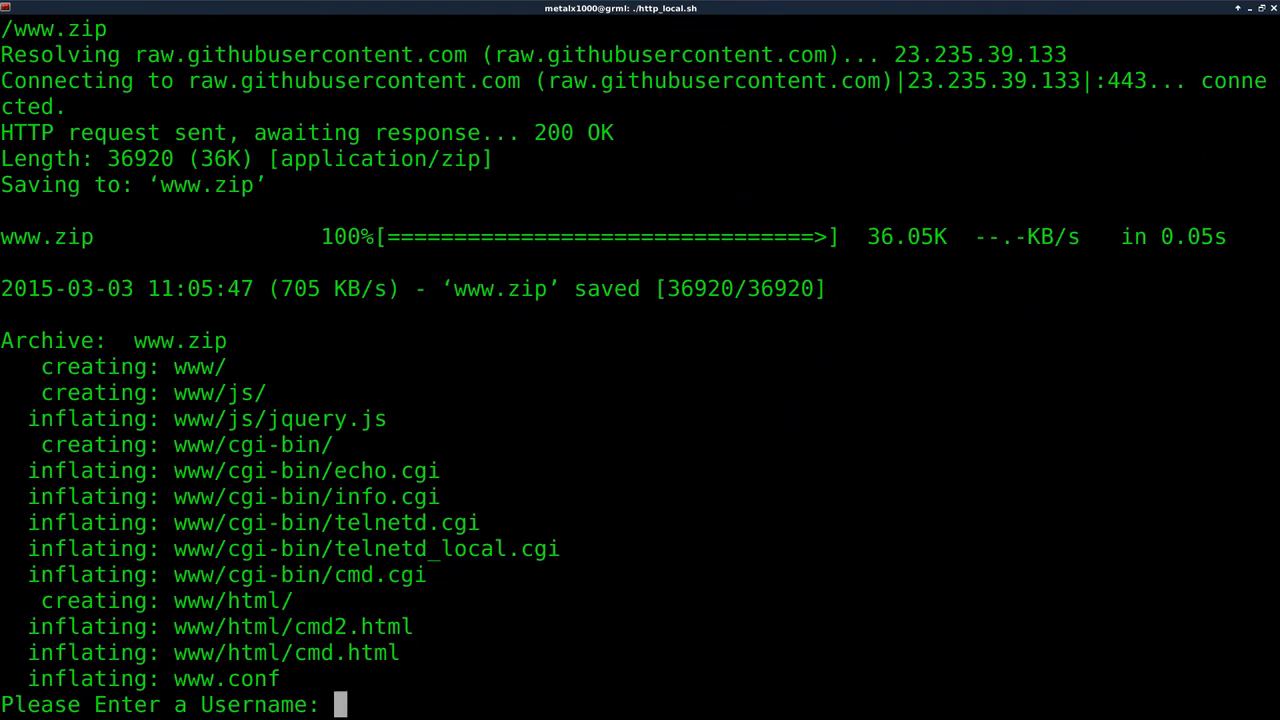
# - Enter username 'tom' for the script, then list /tmp/ahttp after booting
pyautogui.write('tom')
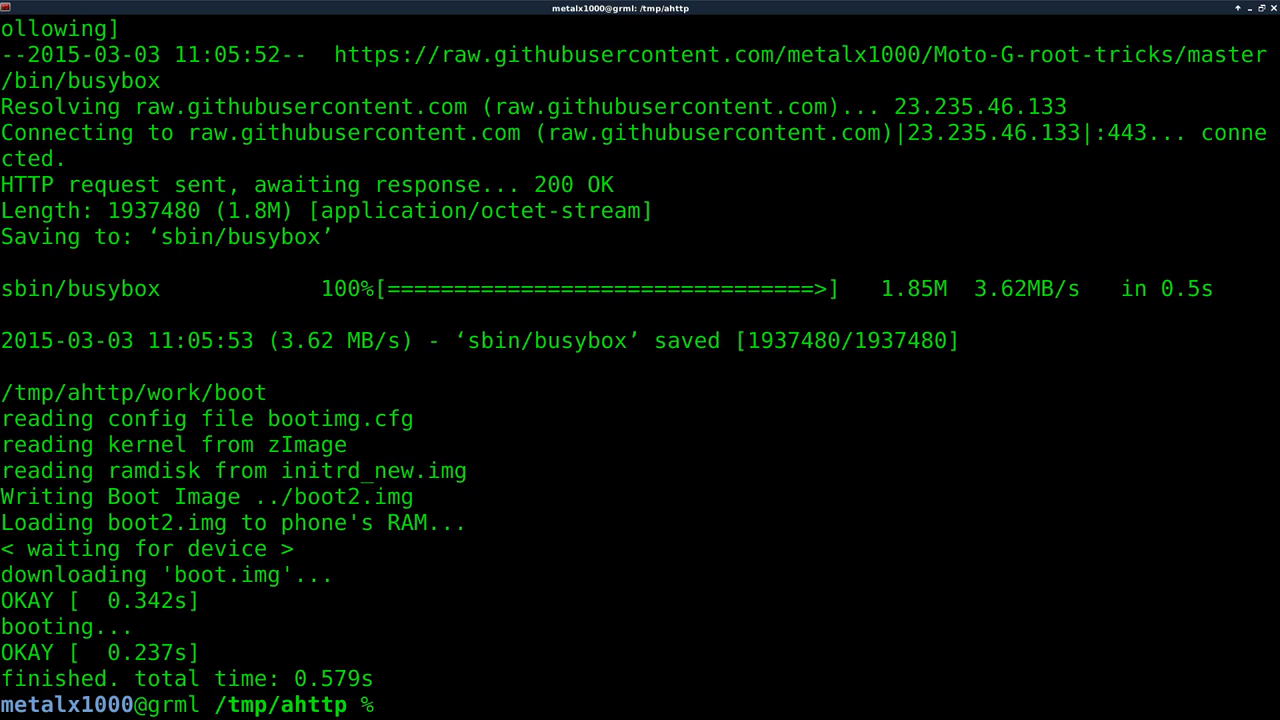
pyautogui.write('ls')
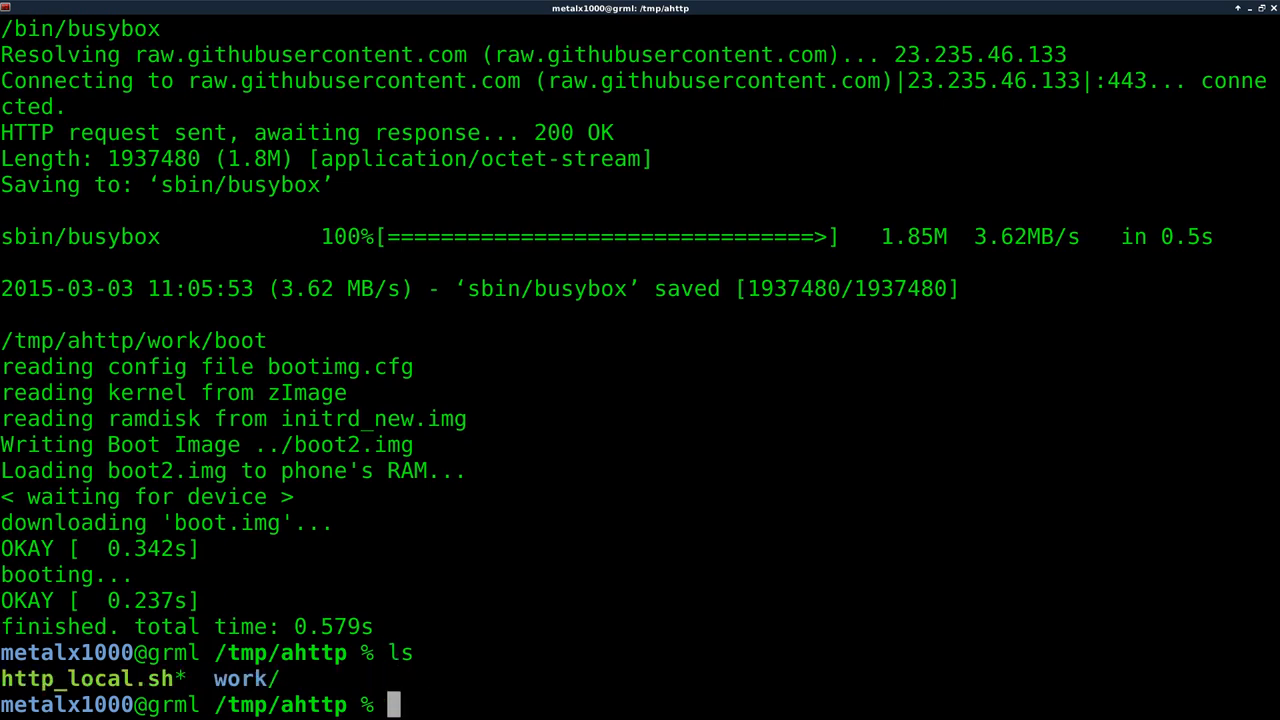
pyautogui.write('cd wok')
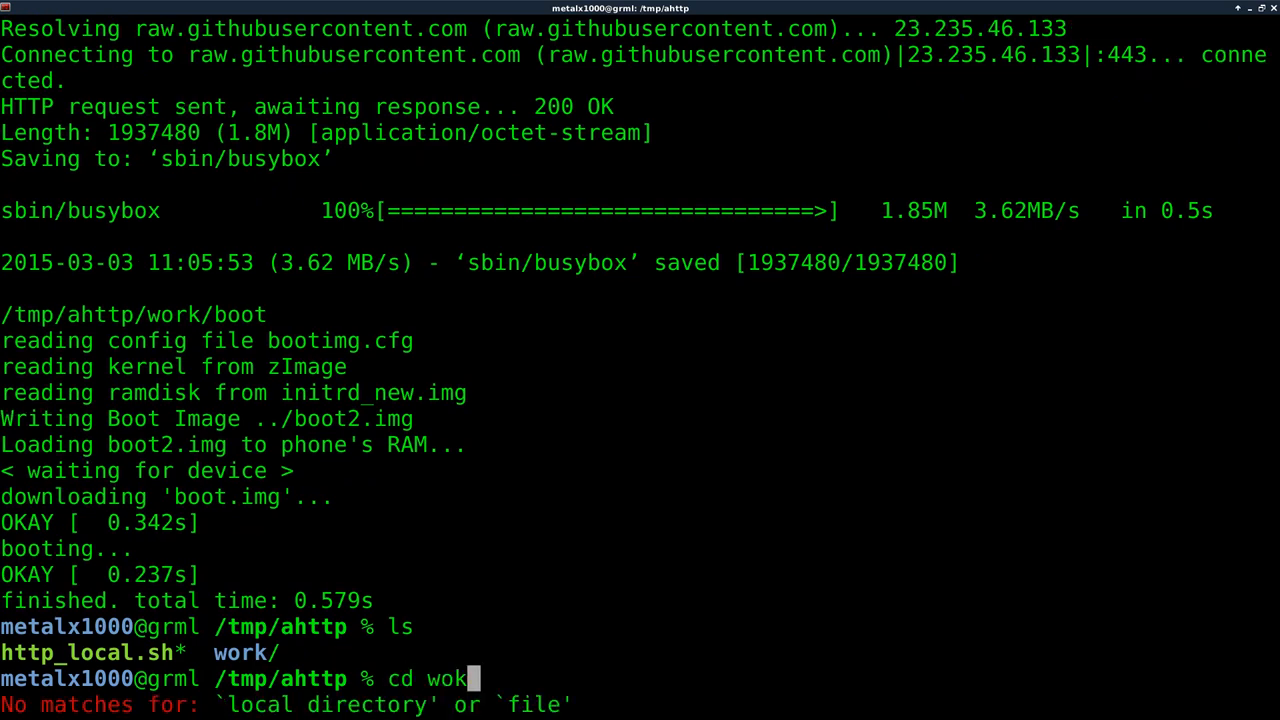
pyautogui.press('Tab')
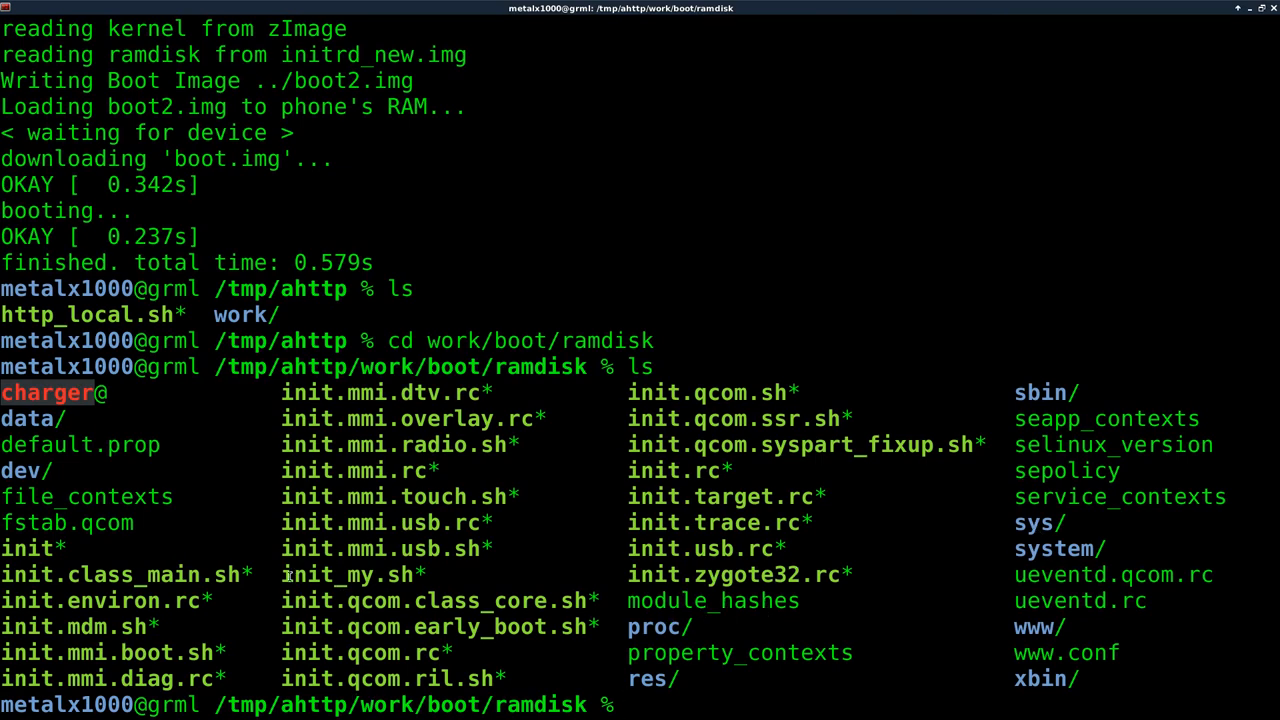
pyautogui.doubleClick(353, 574)
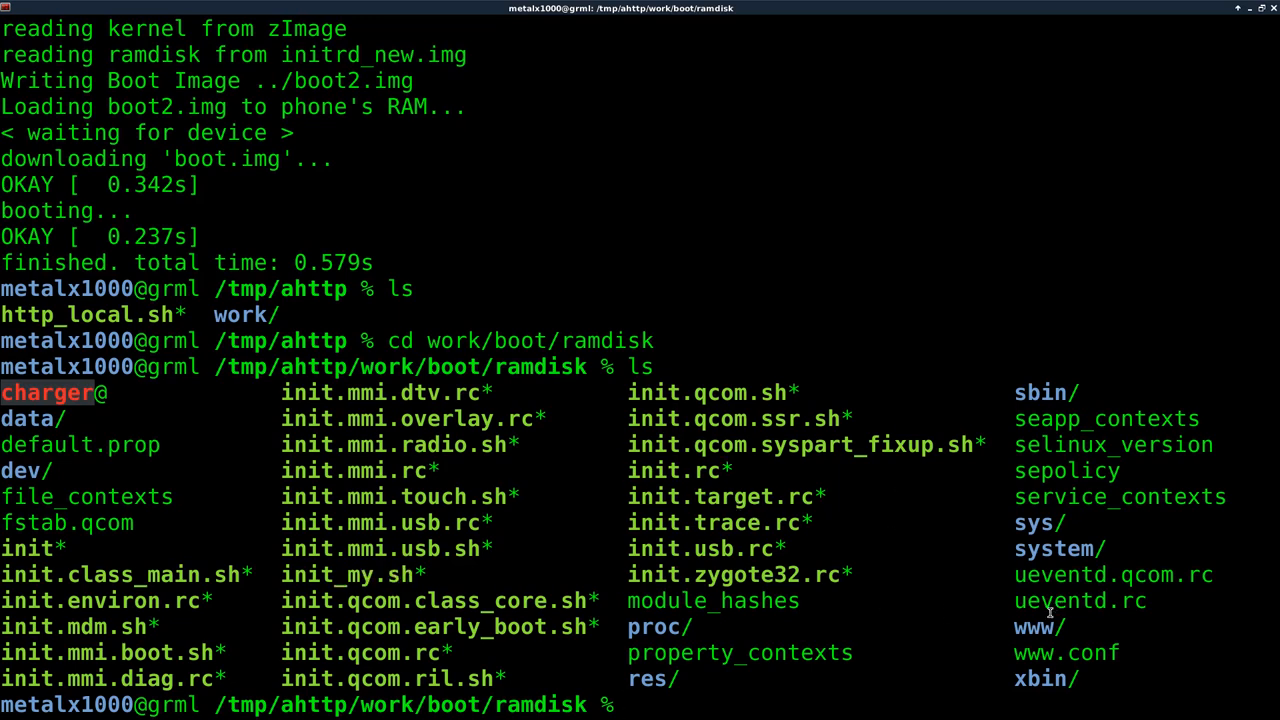
pyautogui.doubleClick(1066, 652)
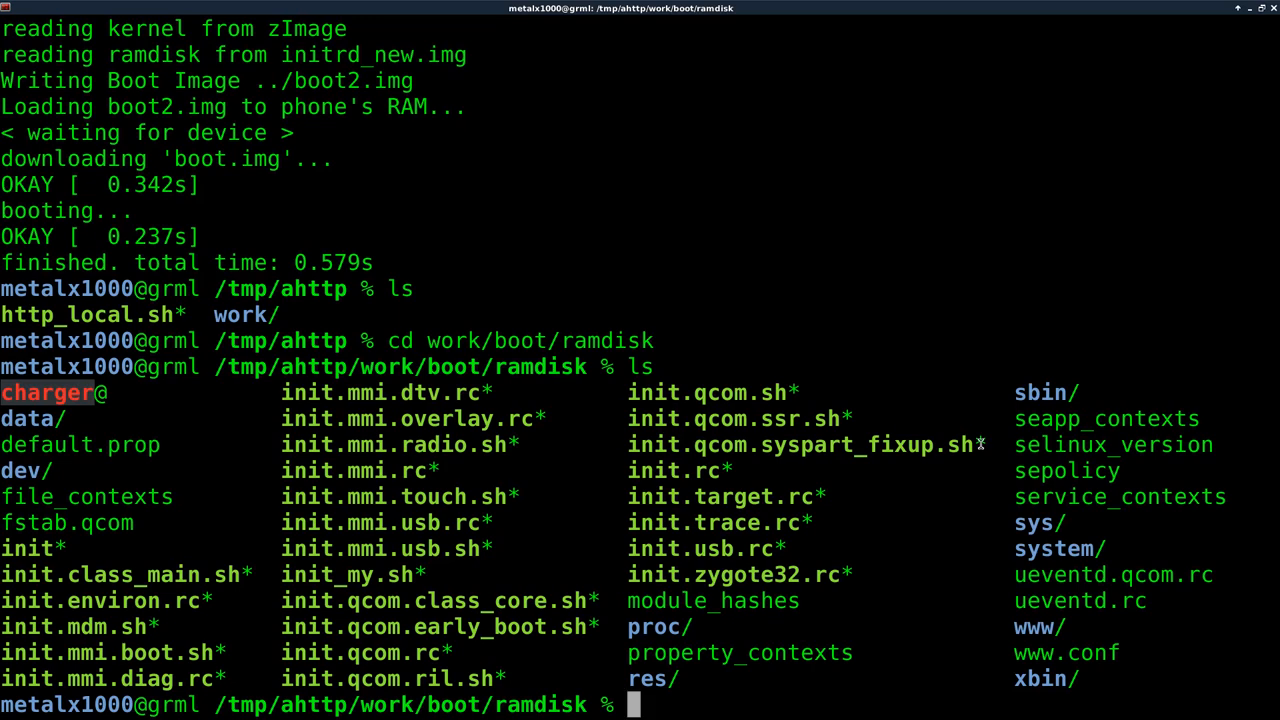
pyautogui.write('vim www')
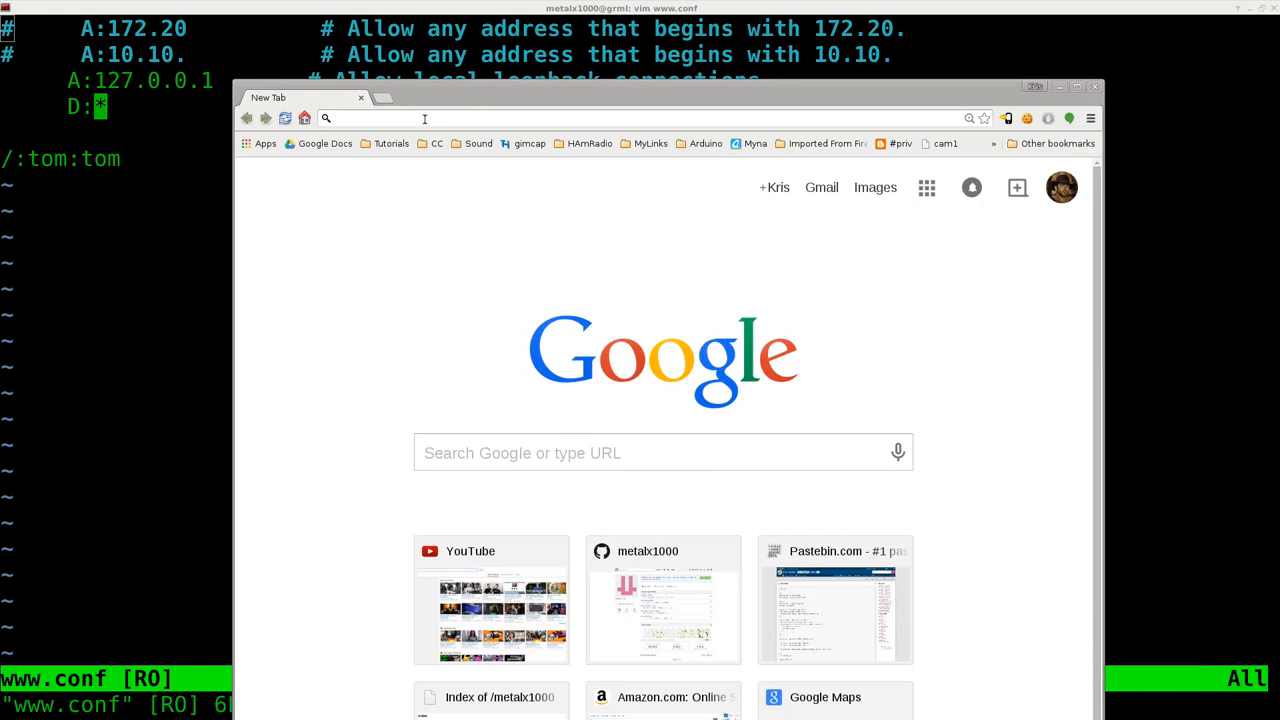
# - Enter 192.168.1.178:1481 in Chrome's address bar
pyautogui.write('192.168.1.178:1481')
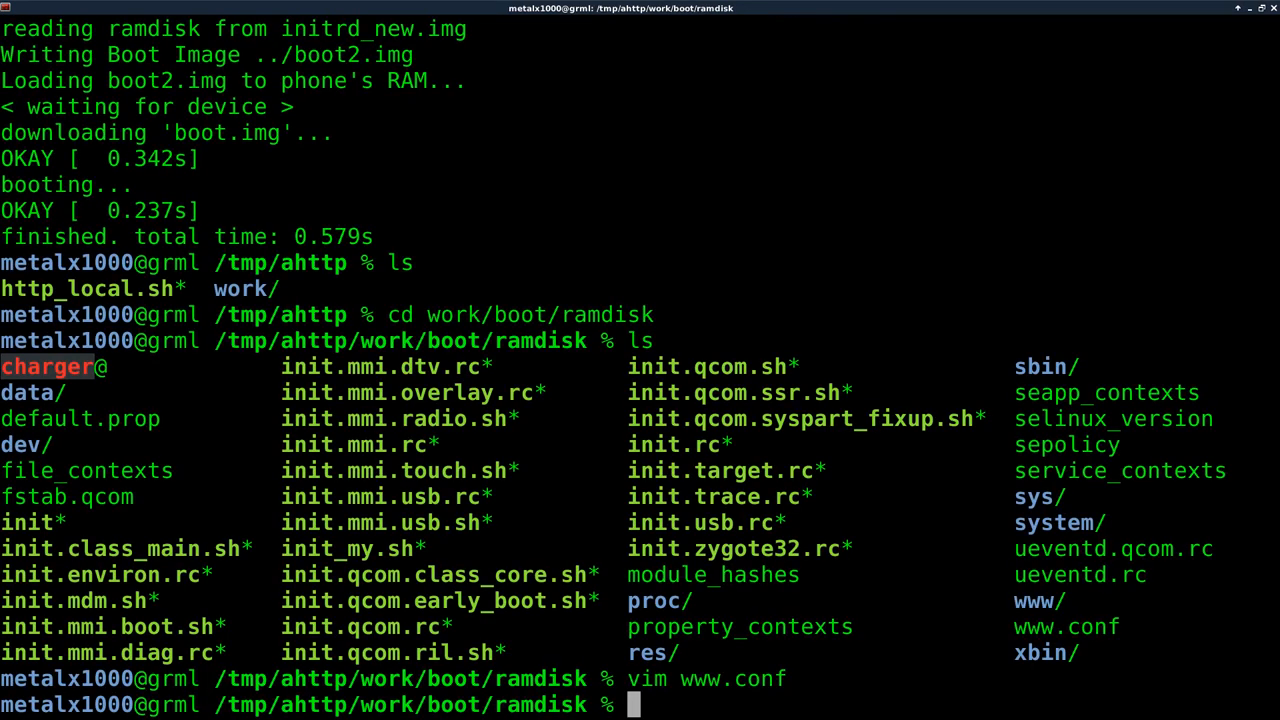
# - Enter www/html, list cmd.html and cmd2.html, and open cmd.html in Vim
pyautogui.write('cd www/')
pyautogui.write('ls')
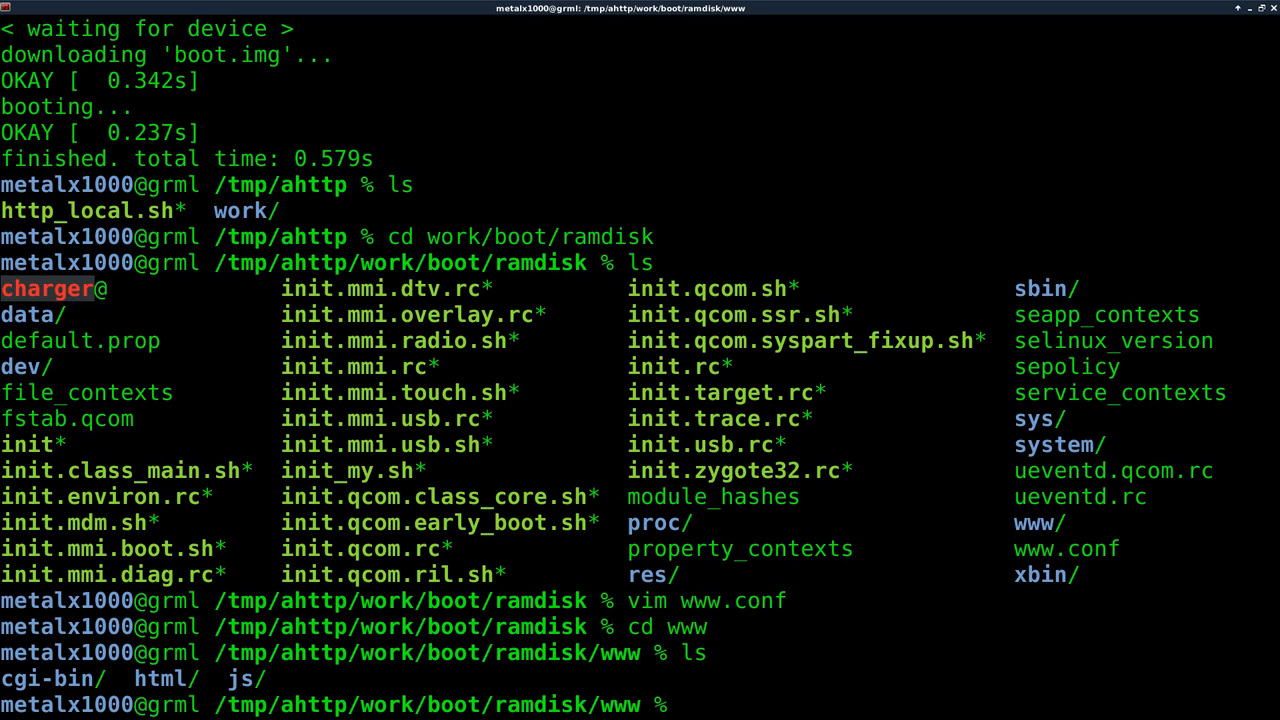
pyautogui.write('html')
pyautogui.write('ls')
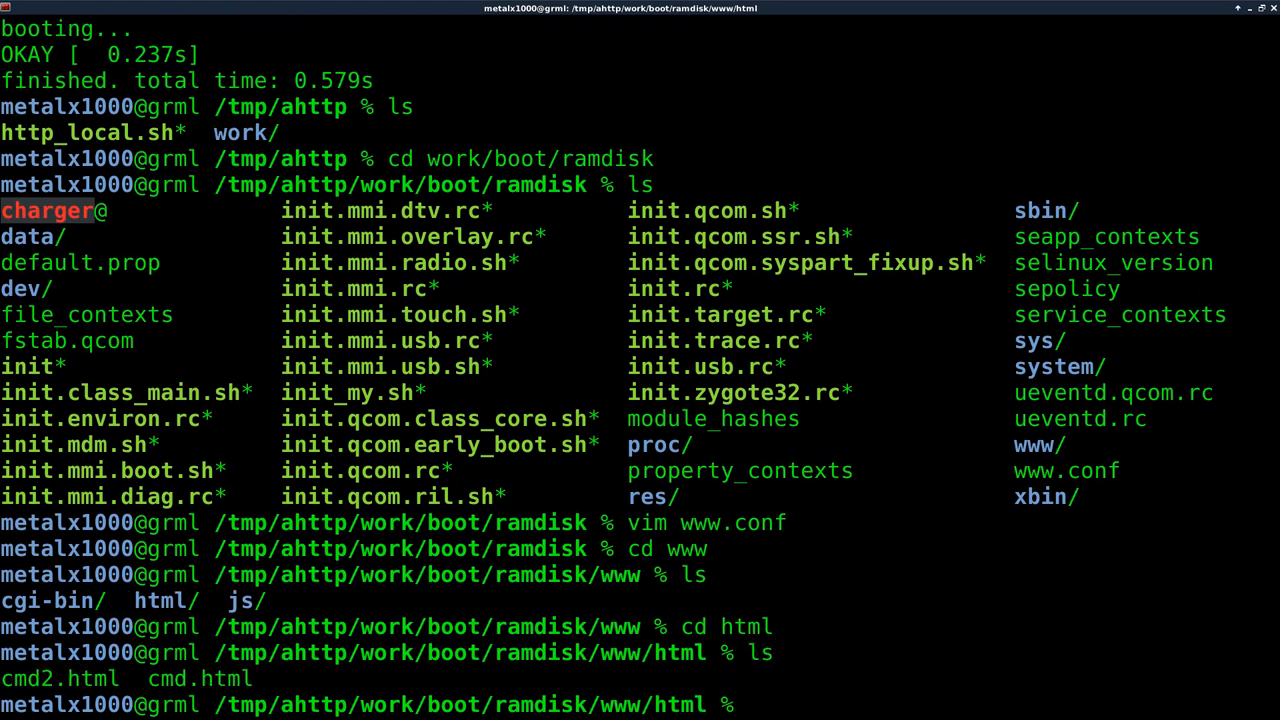
pyautogui.write('cmd')
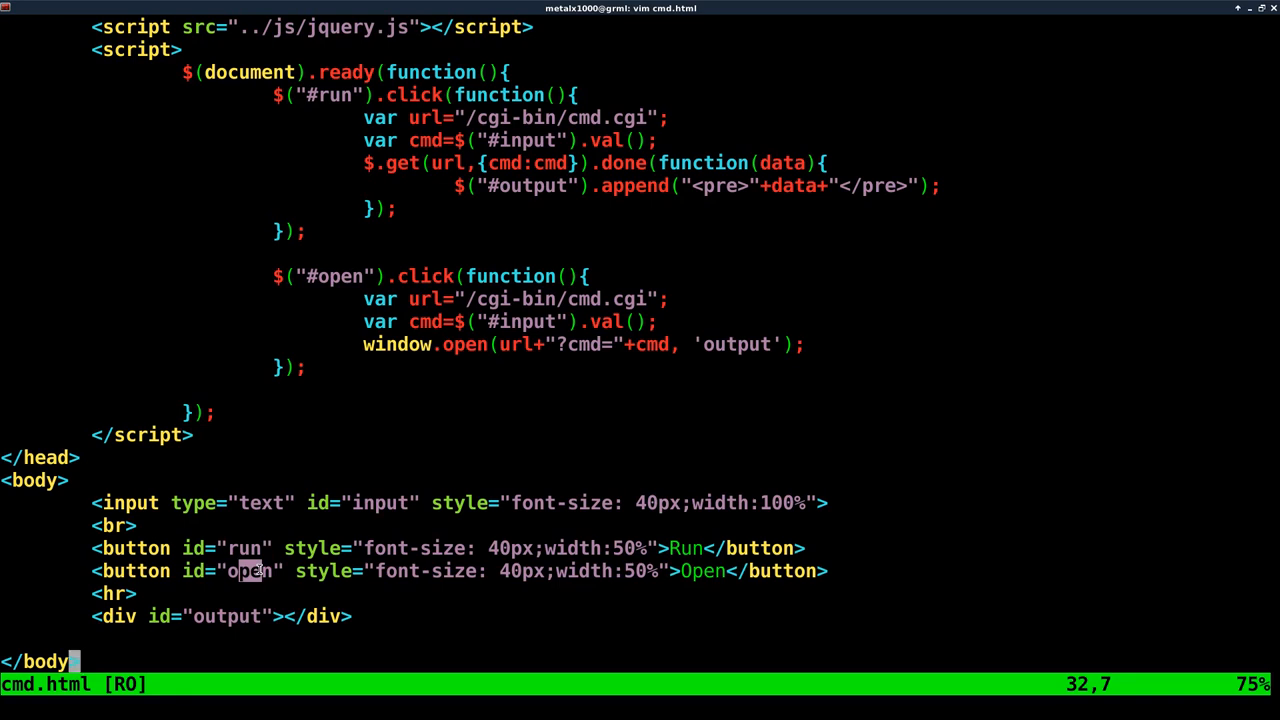
pyautogui.moveTo(280, 570)
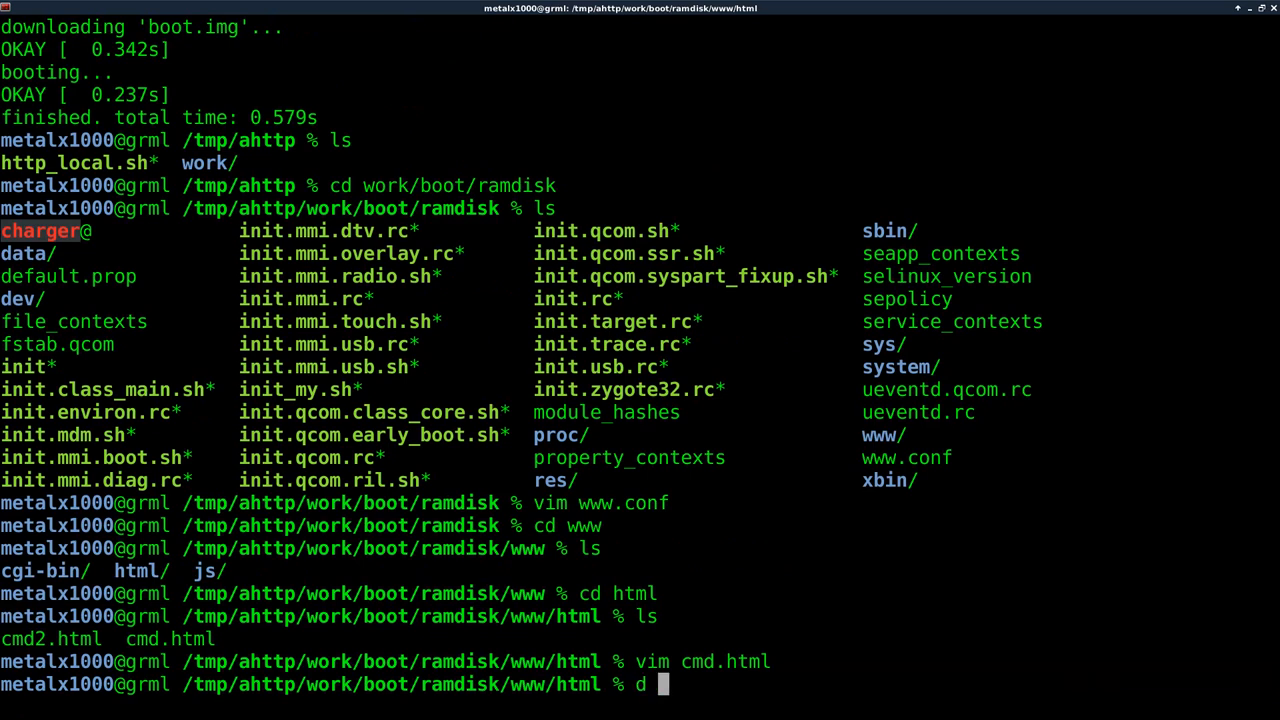
# - Move to ../cgi-bin and view cmd.cgi in Vim, then quit
pyautogui.write('cd ../cgi-bin')
pyautogui.write('vim')
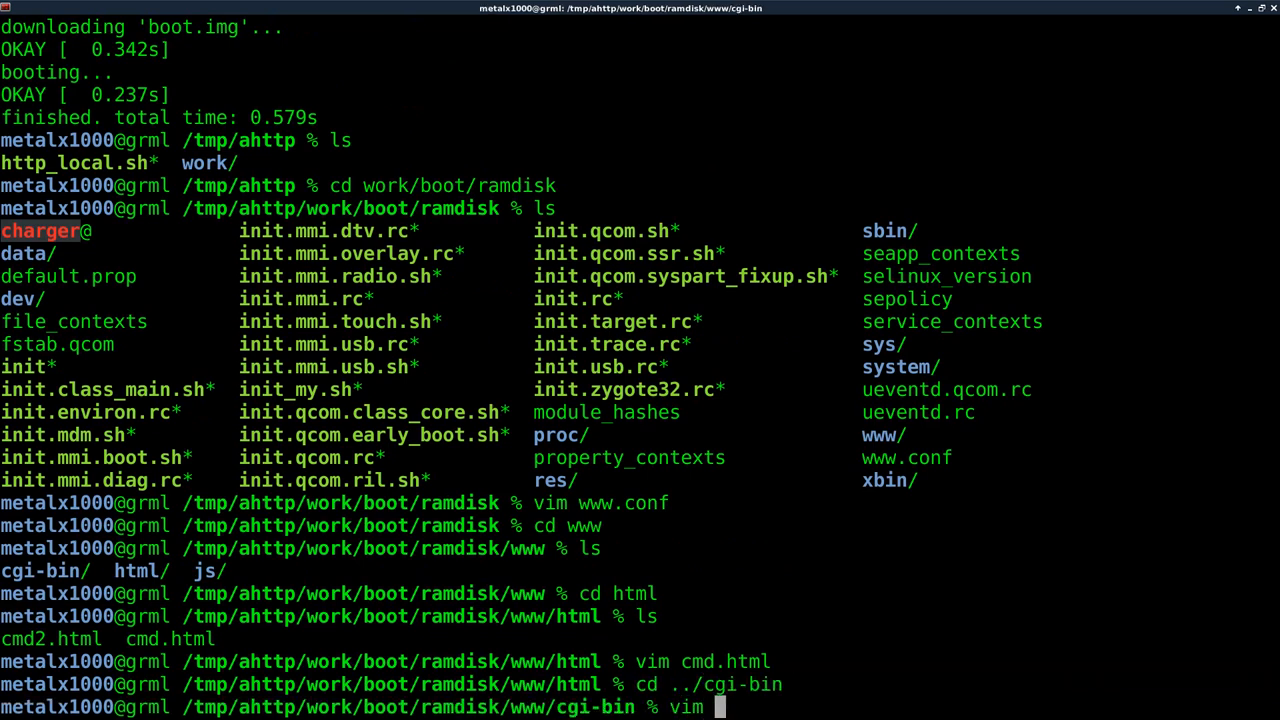
pyautogui.write('cmd.cgi')
pyautogui.write('ls')
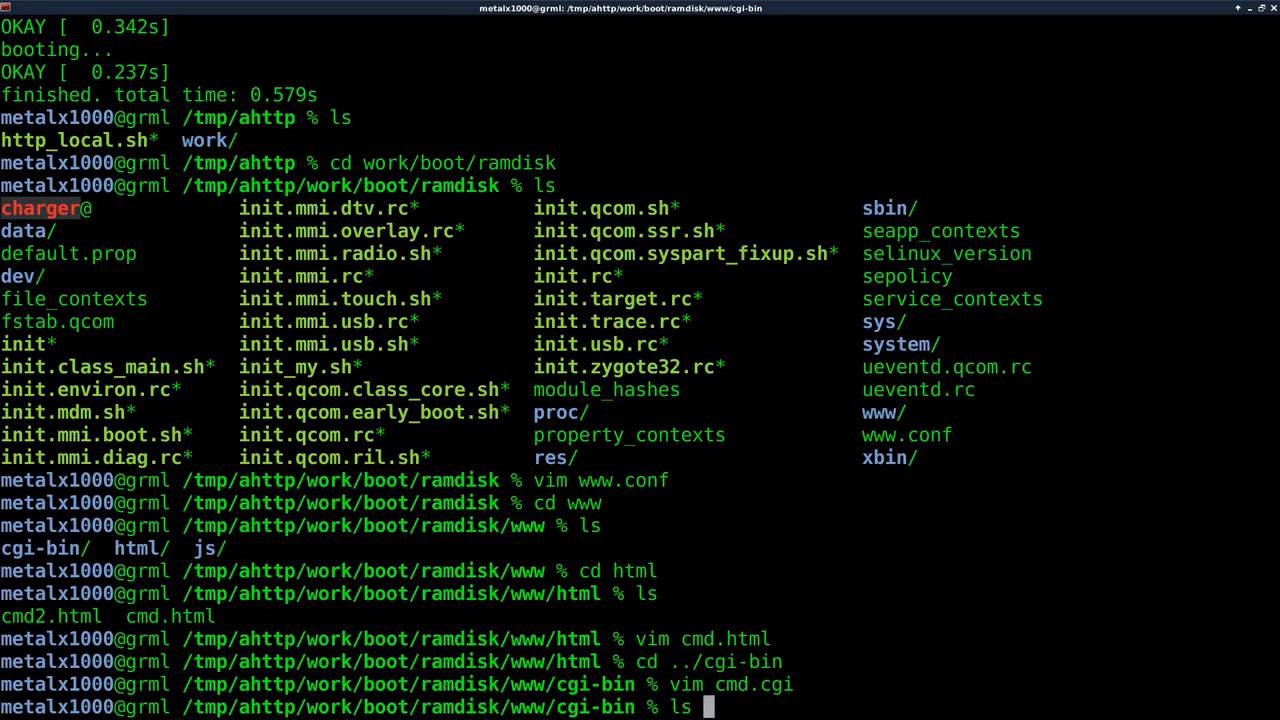
# - Run ls to show cmd.cgi, echo.cgi, info.cgi, telnetd.cgi and telnetd_local.cgi
pyautogui.press('Return')
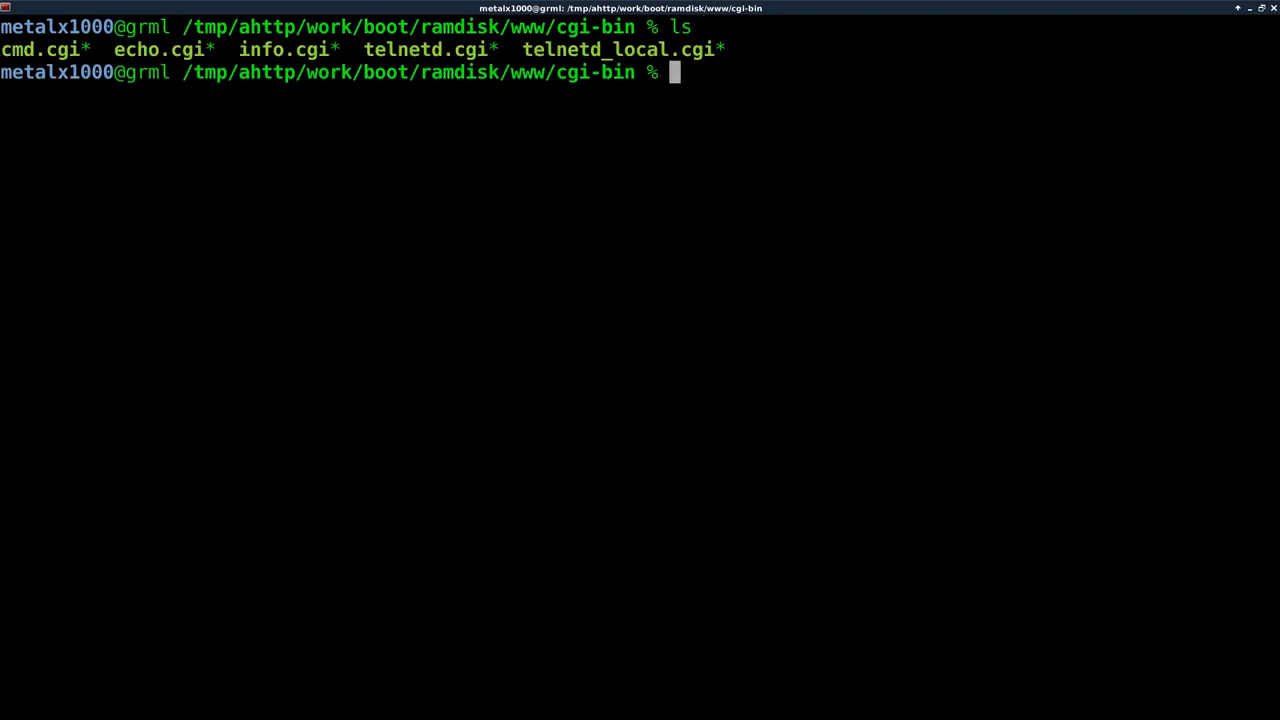
pyautogui.doubleClick(428, 49)
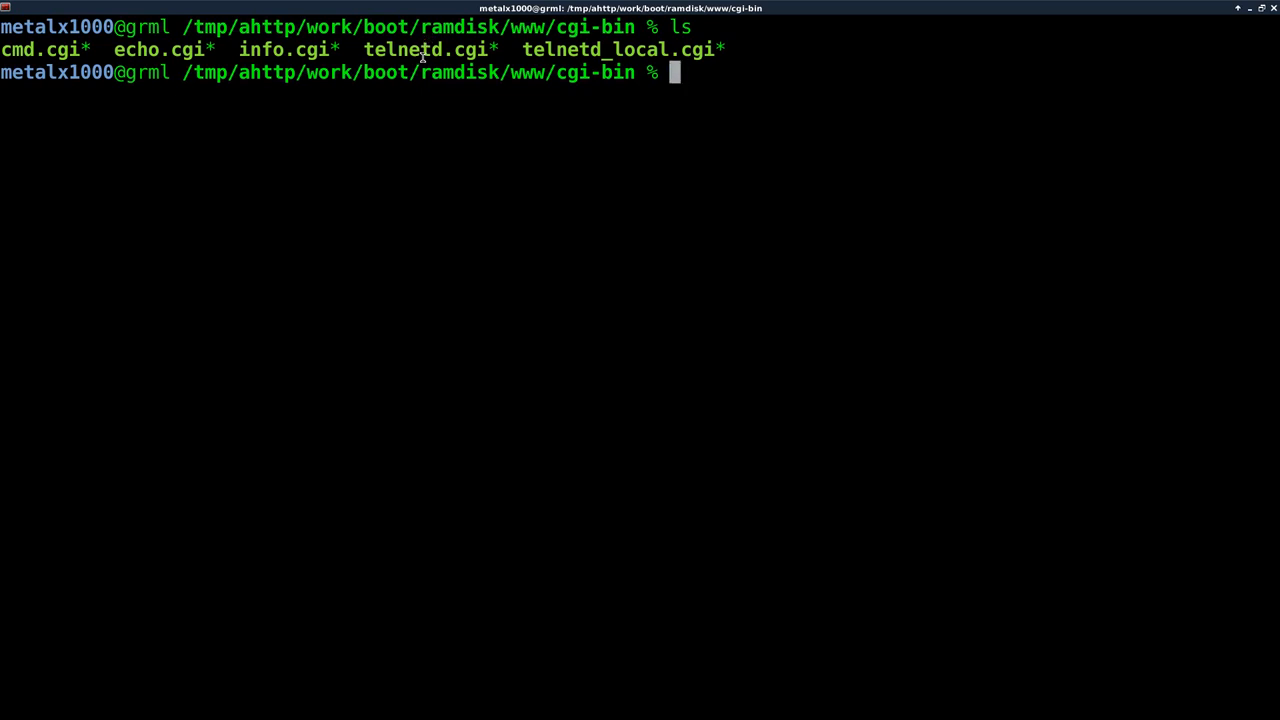
pyautogui.write('vim telnetd')
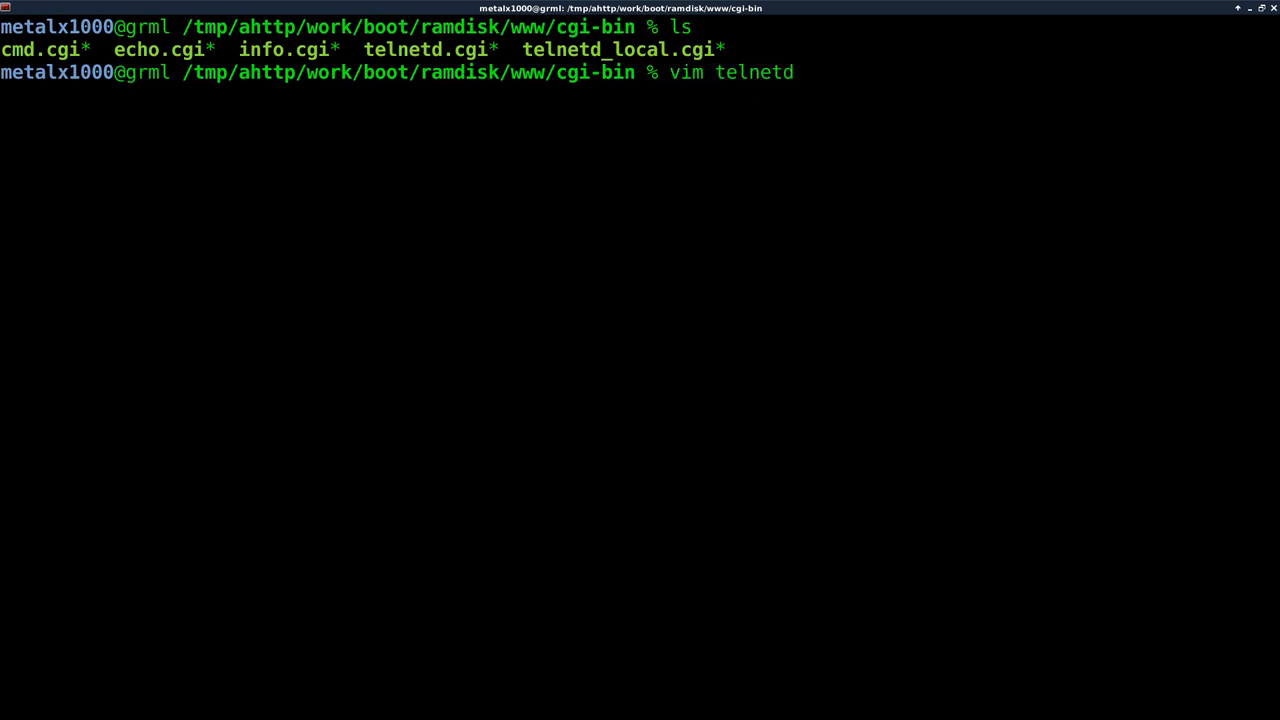